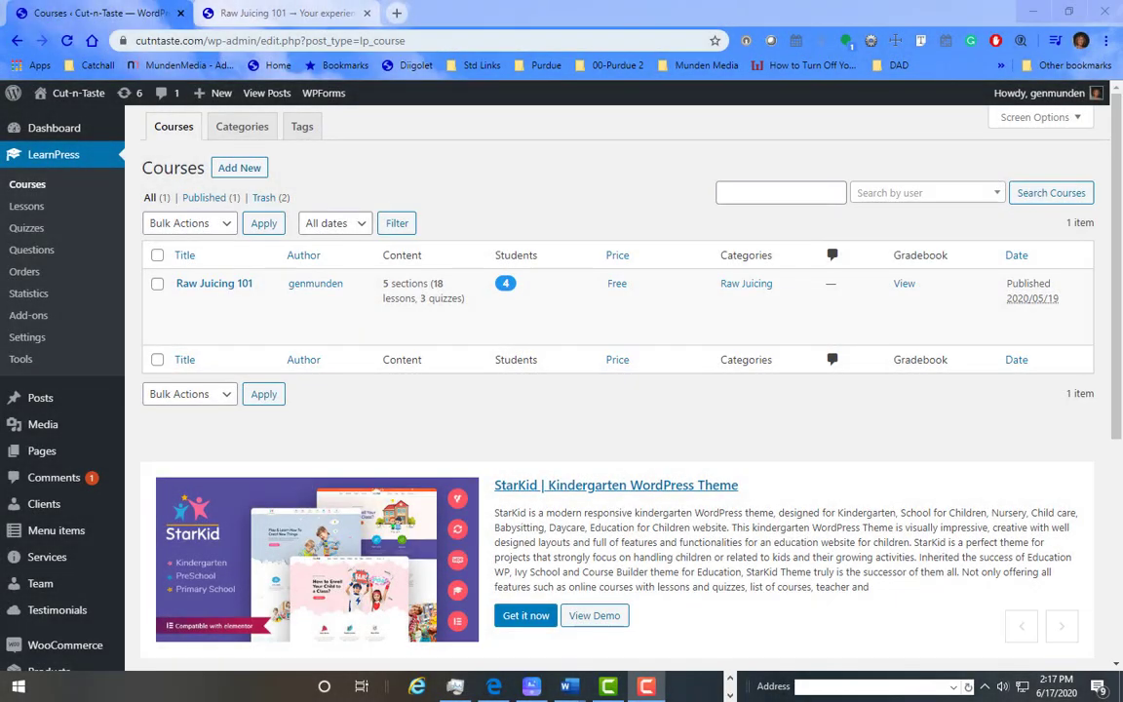
mouse_move(213, 283)
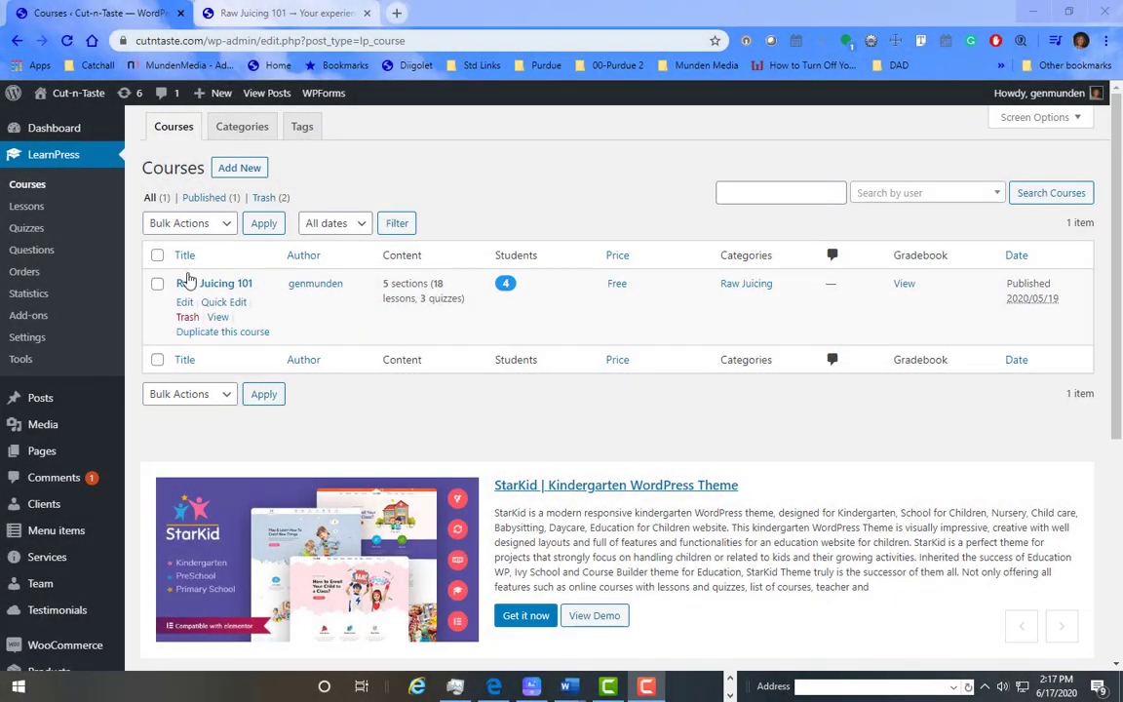
mouse_move(26, 227)
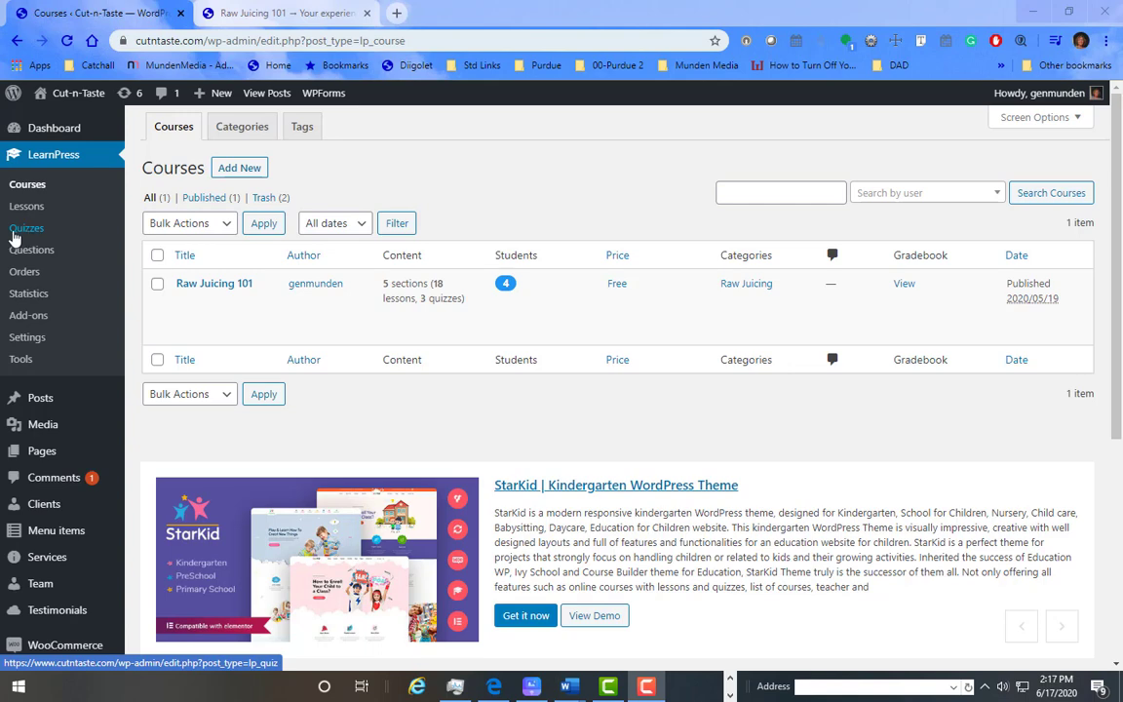
mouse_move(28, 185)
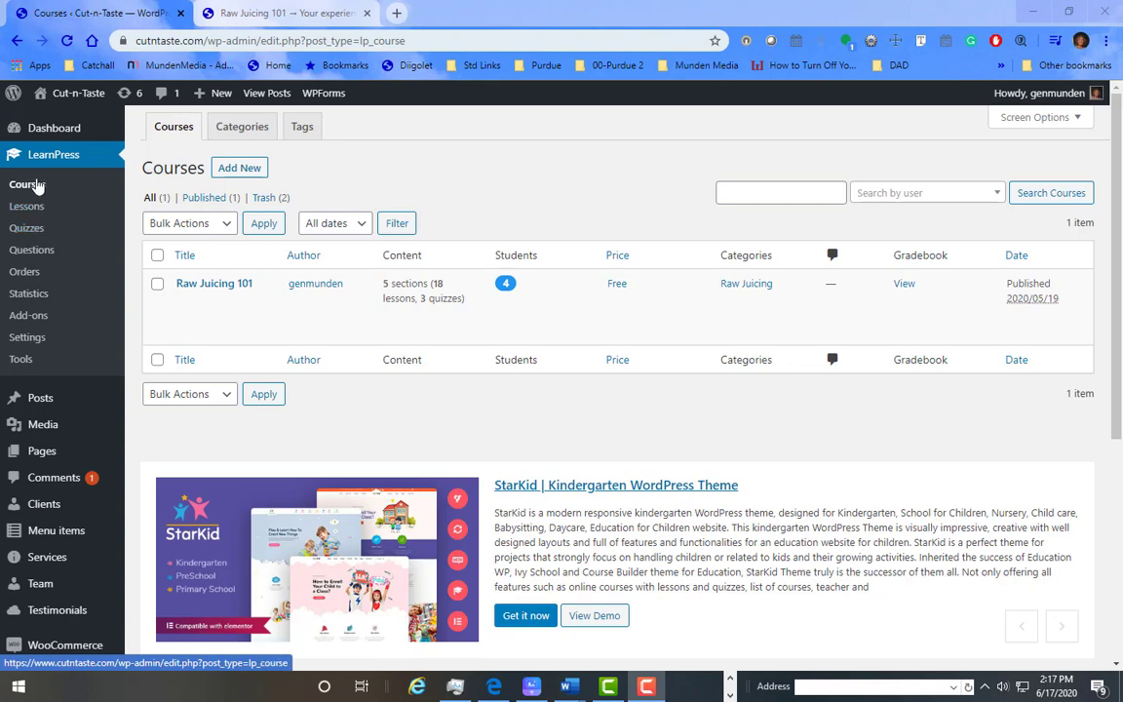
mouse_move(42, 165)
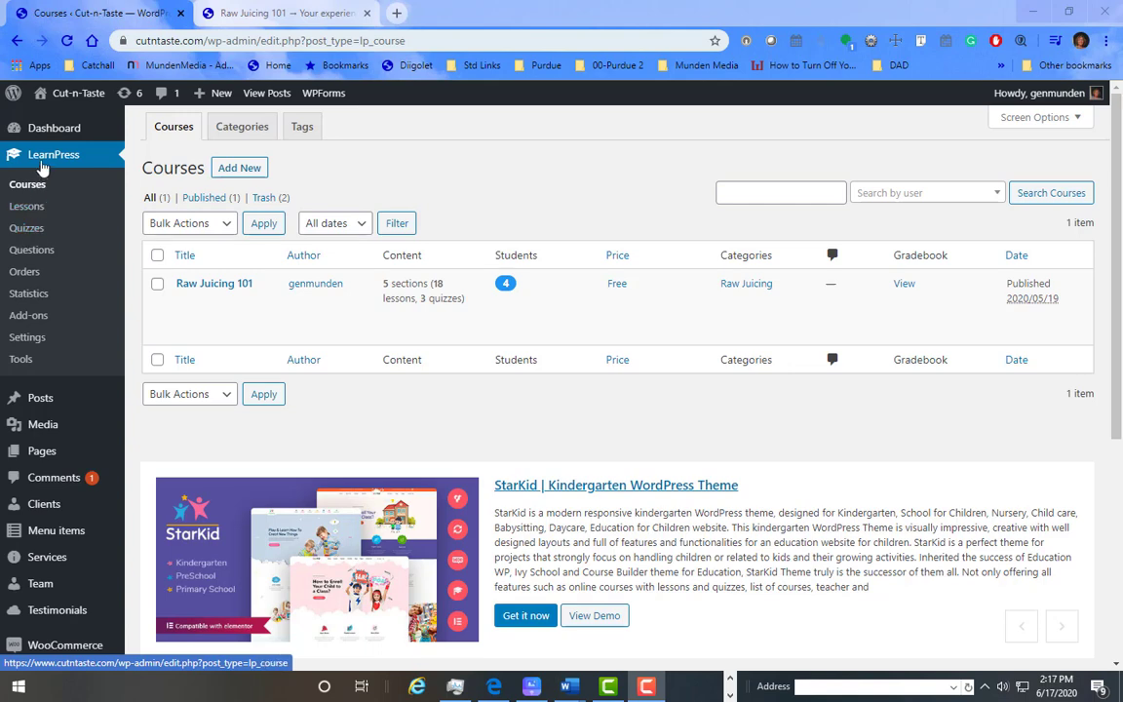
mouse_move(26, 197)
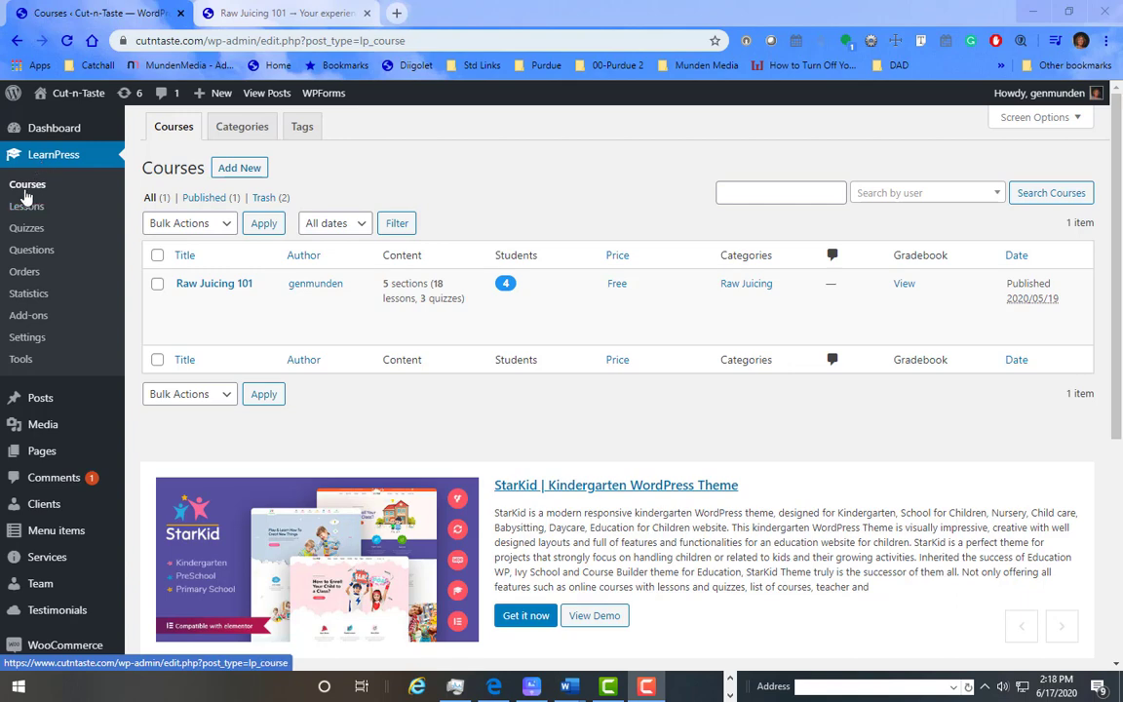
mouse_move(213, 282)
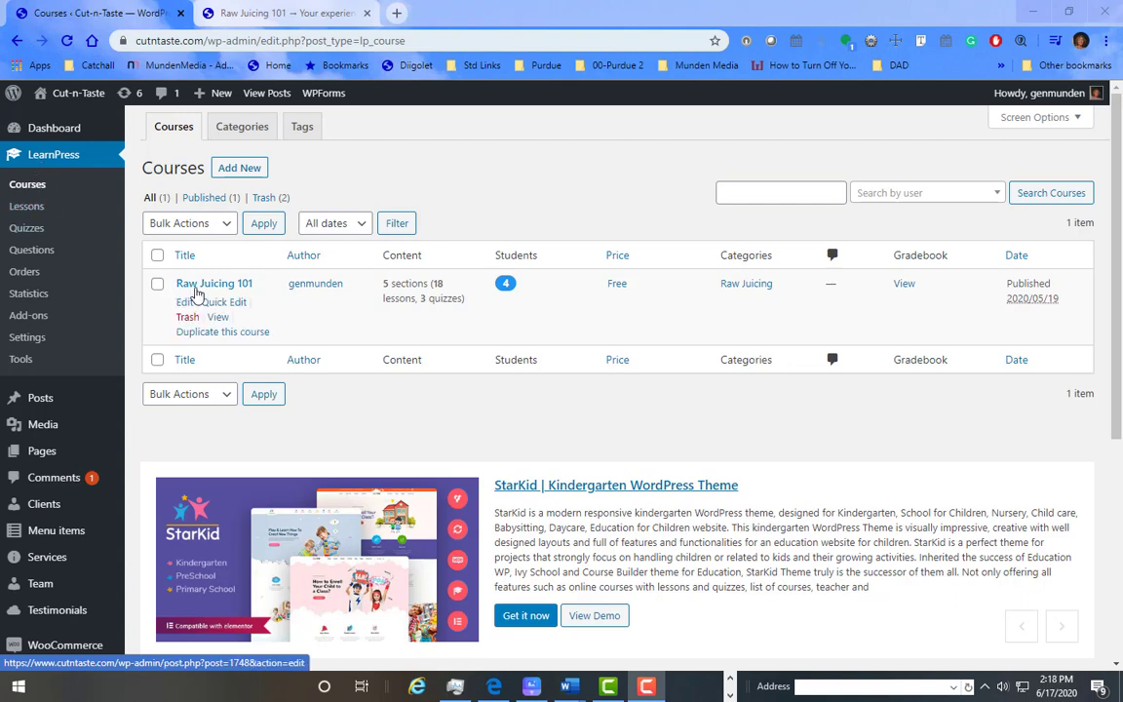
- Open the Raw Juicing 101 course from the LearnPress courses list
click(214, 283)
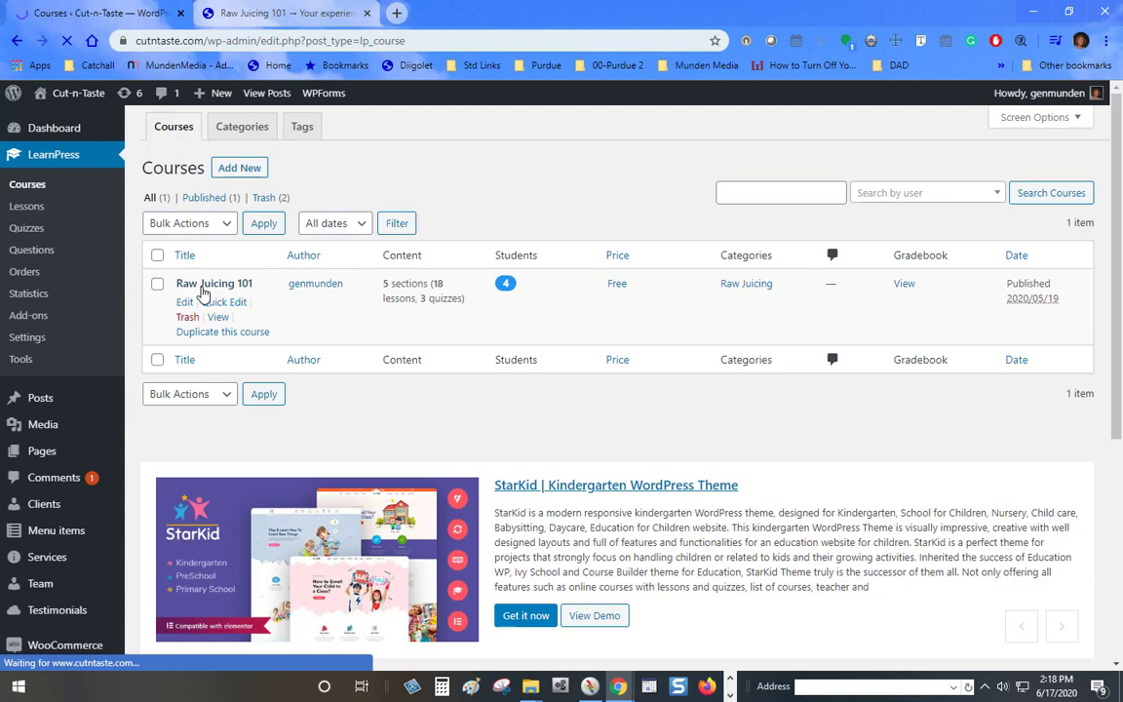
- Scroll the curriculum down to the Post Survey section's new-lesson field
click(184, 301)
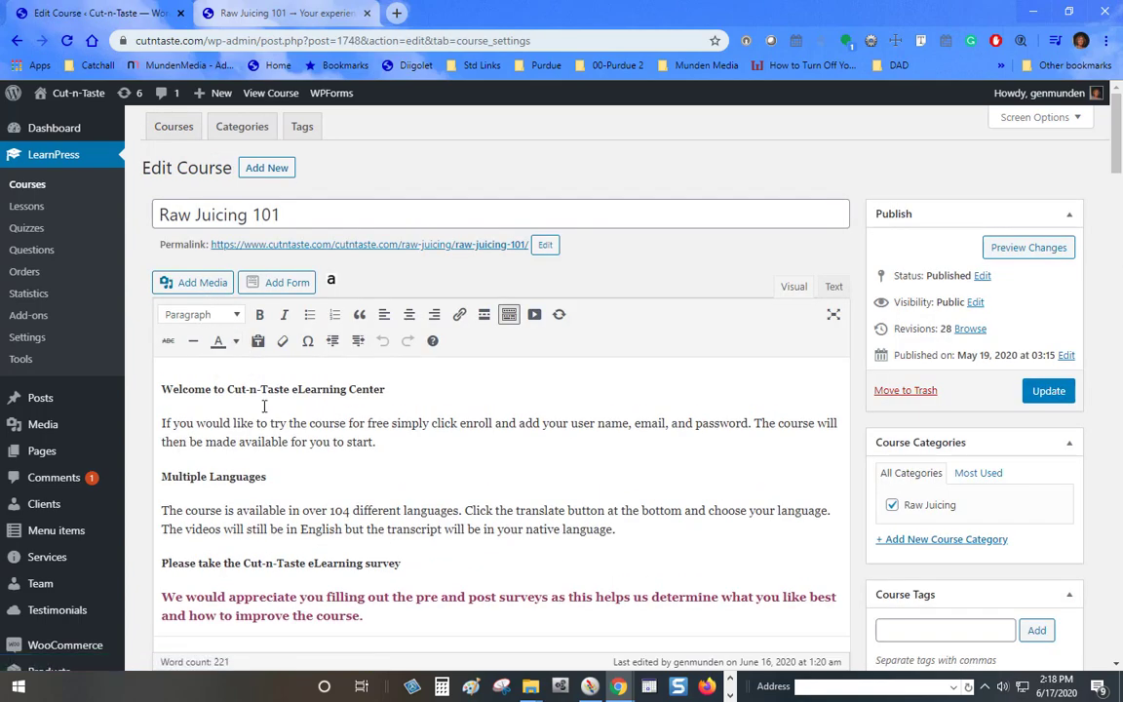
scroll(down, 3)
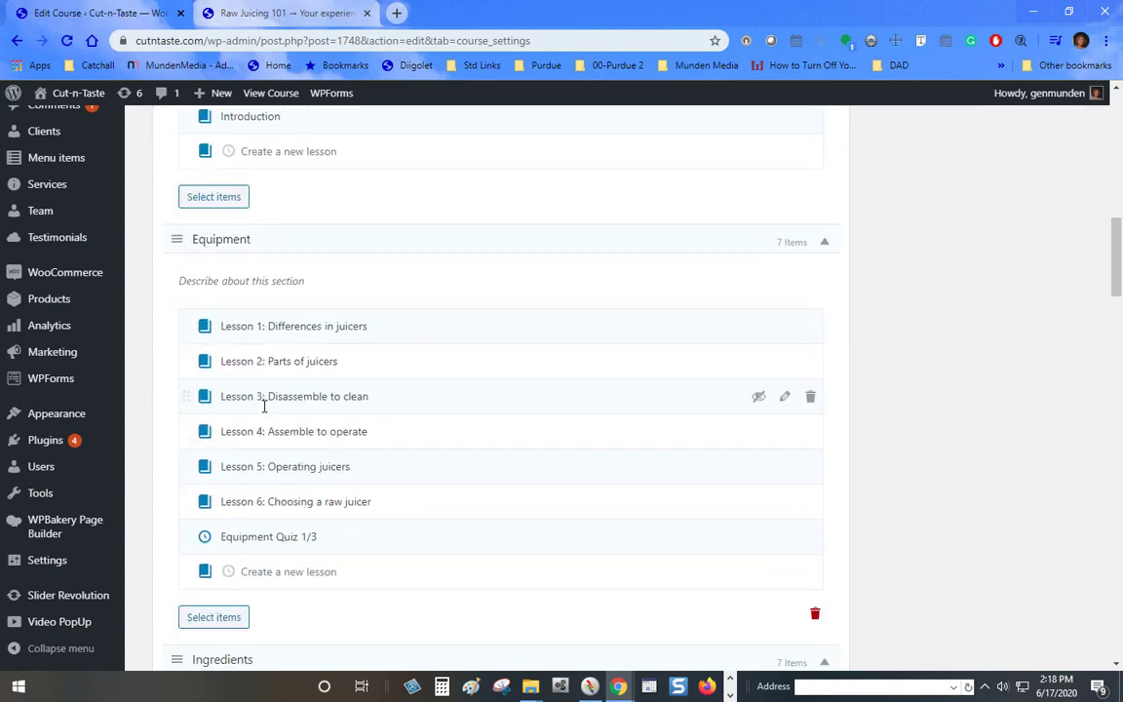
scroll(down, 3)
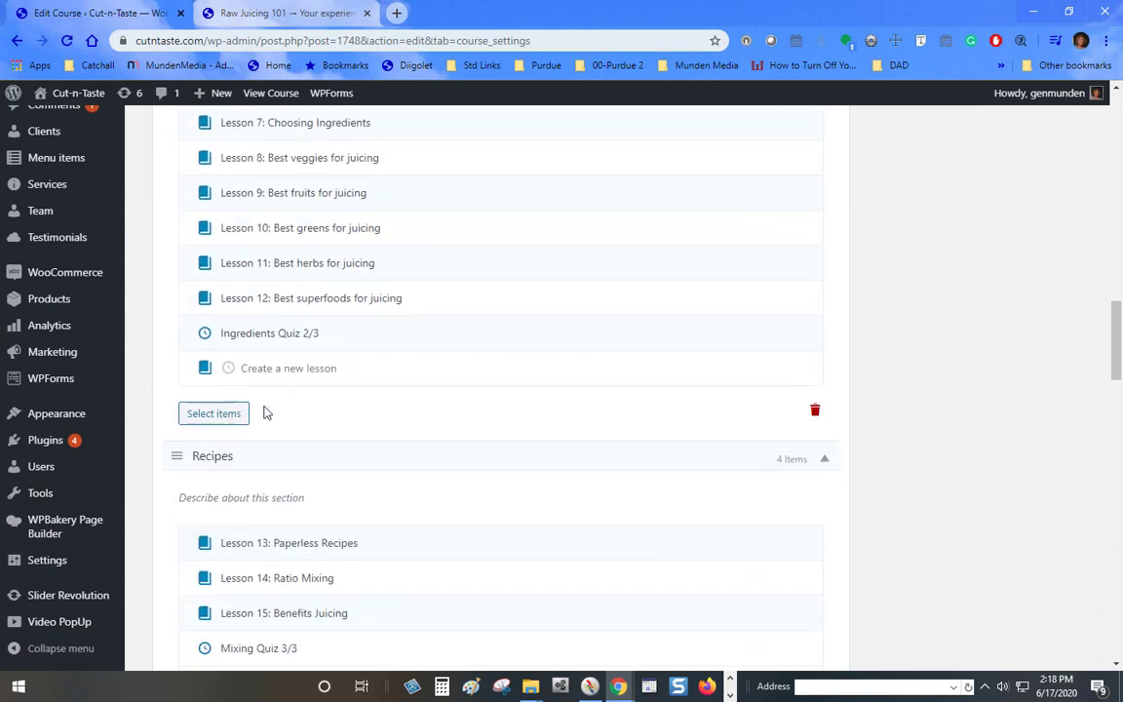
scroll(down, 3)
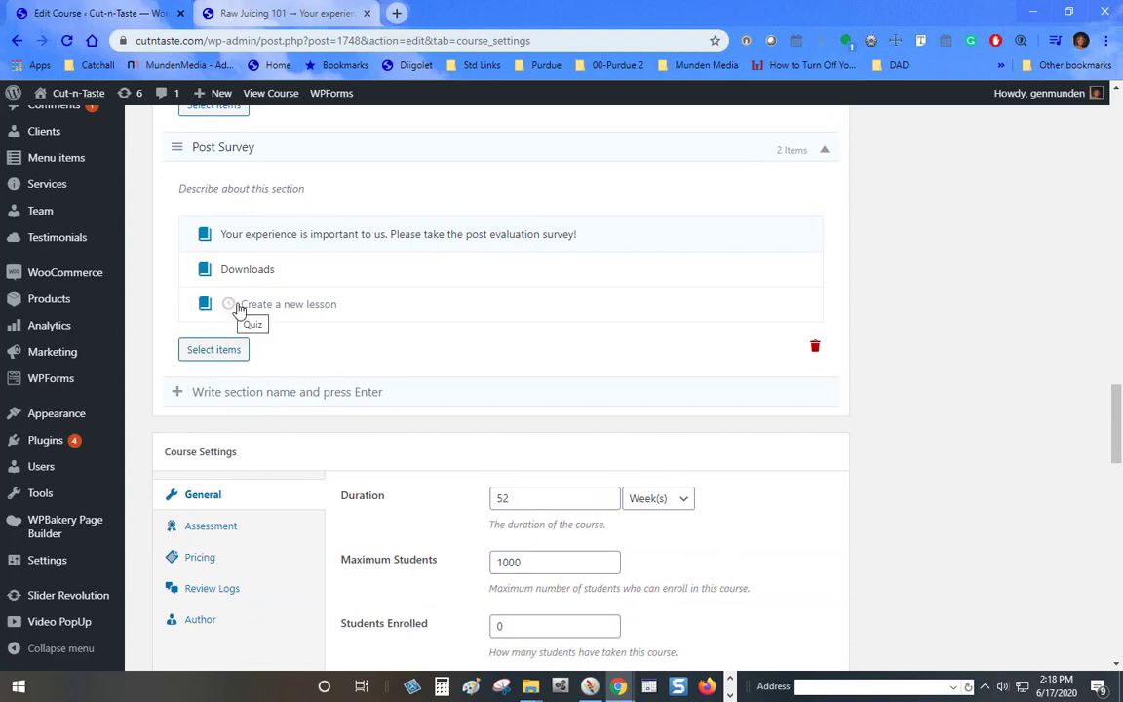
click(291, 304)
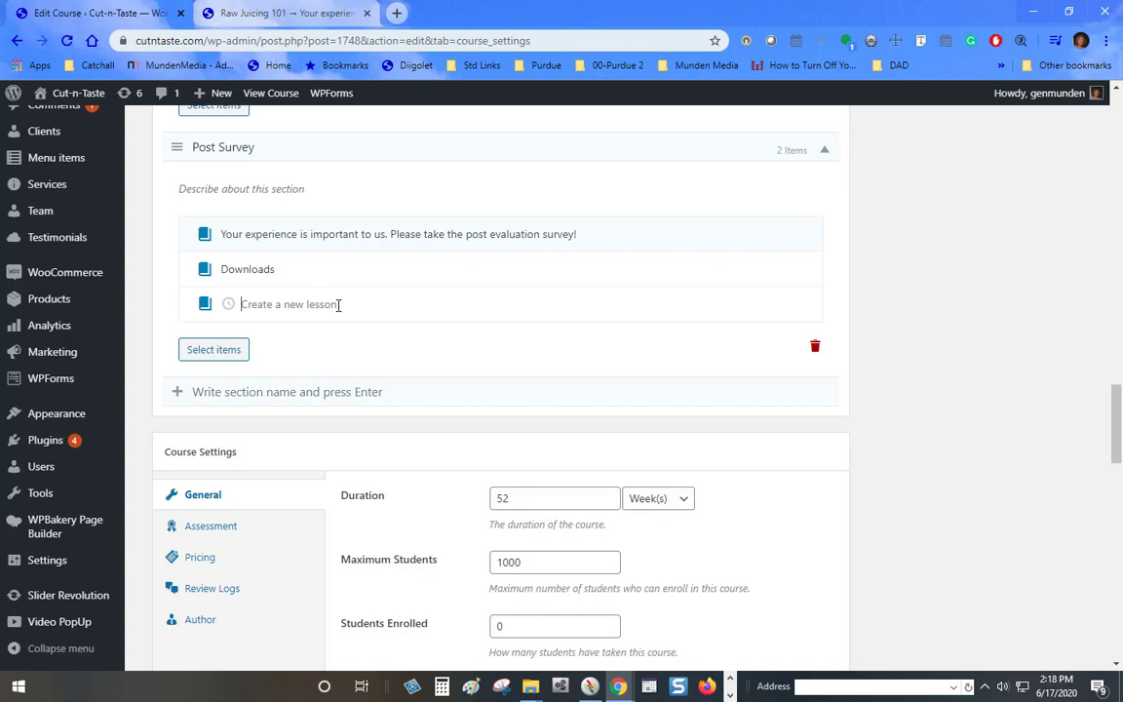
mouse_move(331, 304)
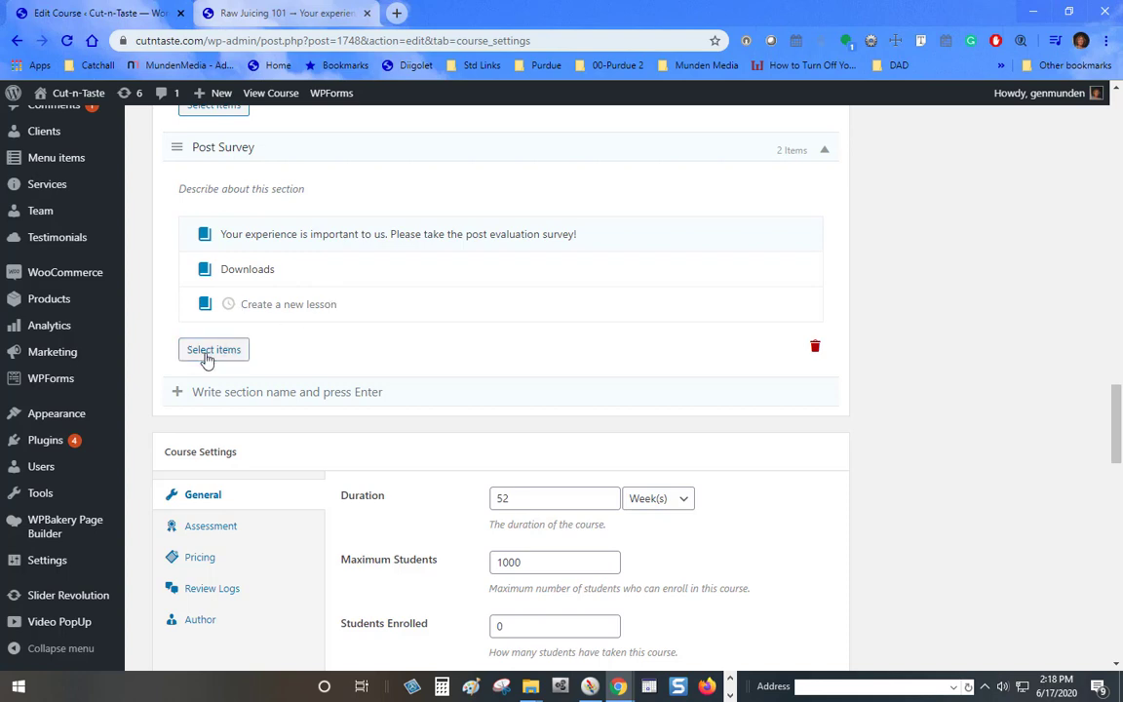
- Add Test Quiz #2 to Post Survey from the Quiz tab of Select items
click(214, 349)
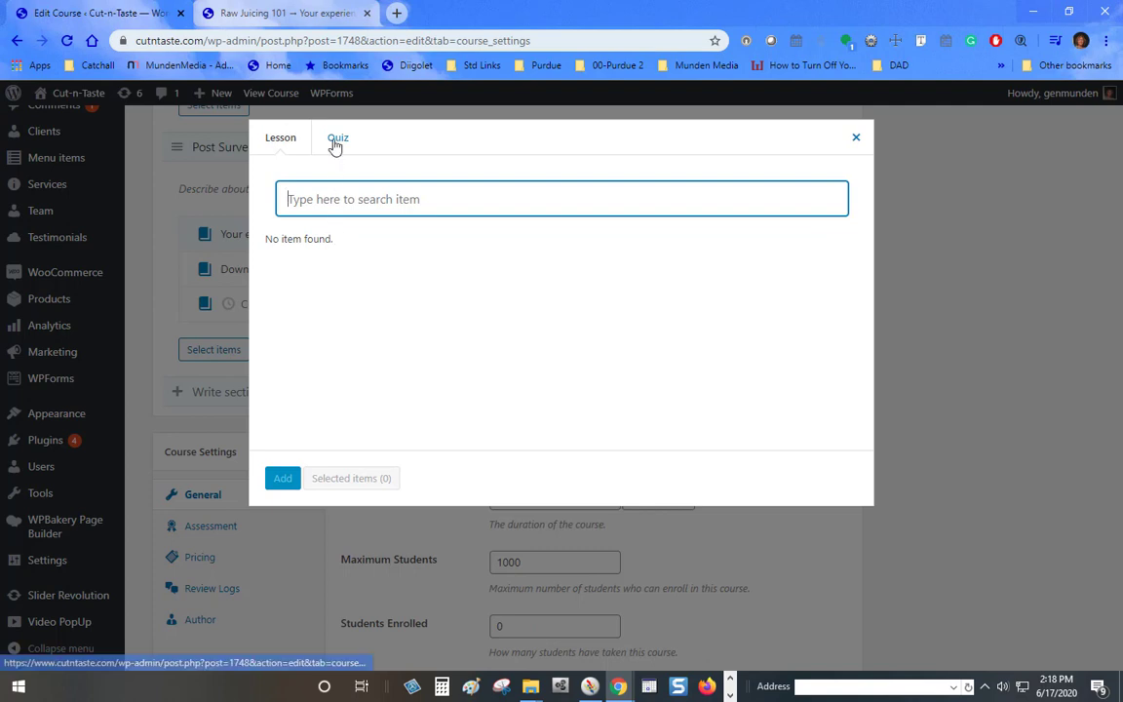
click(337, 137)
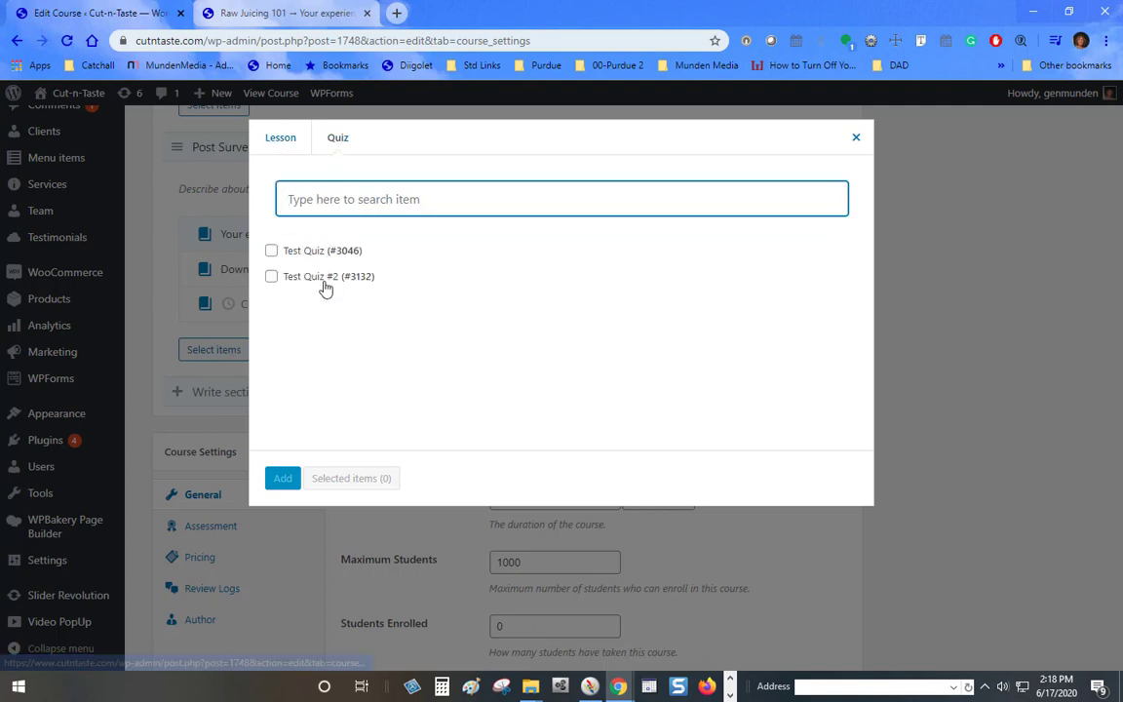
click(271, 276)
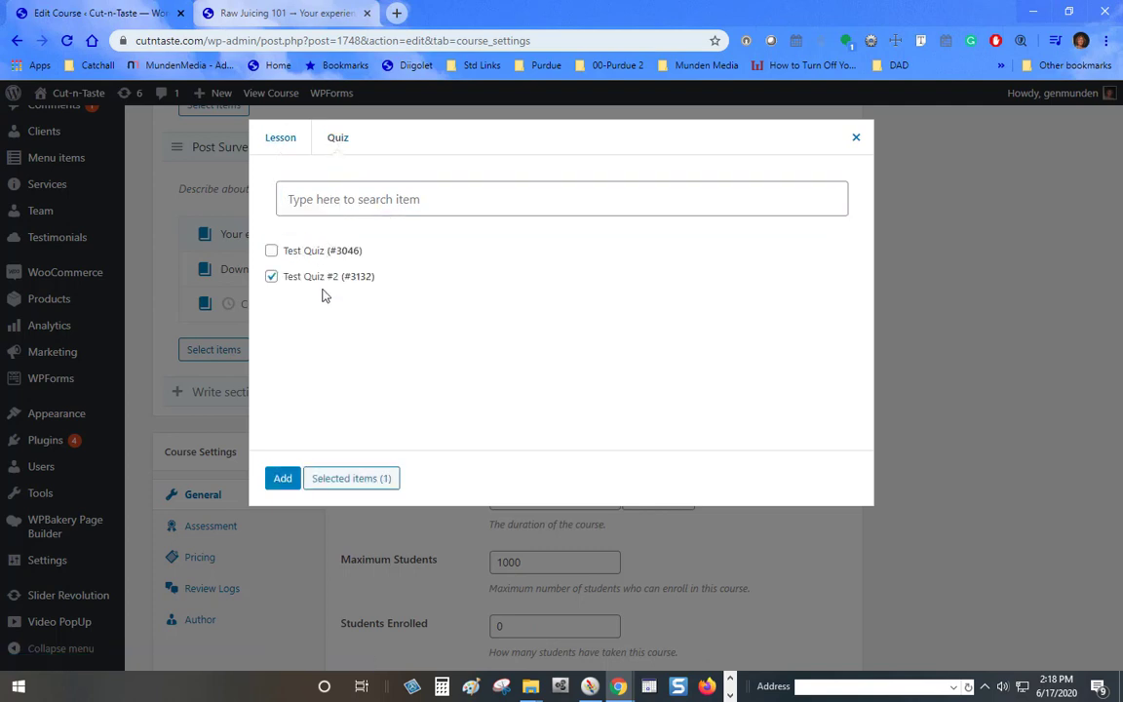
click(282, 478)
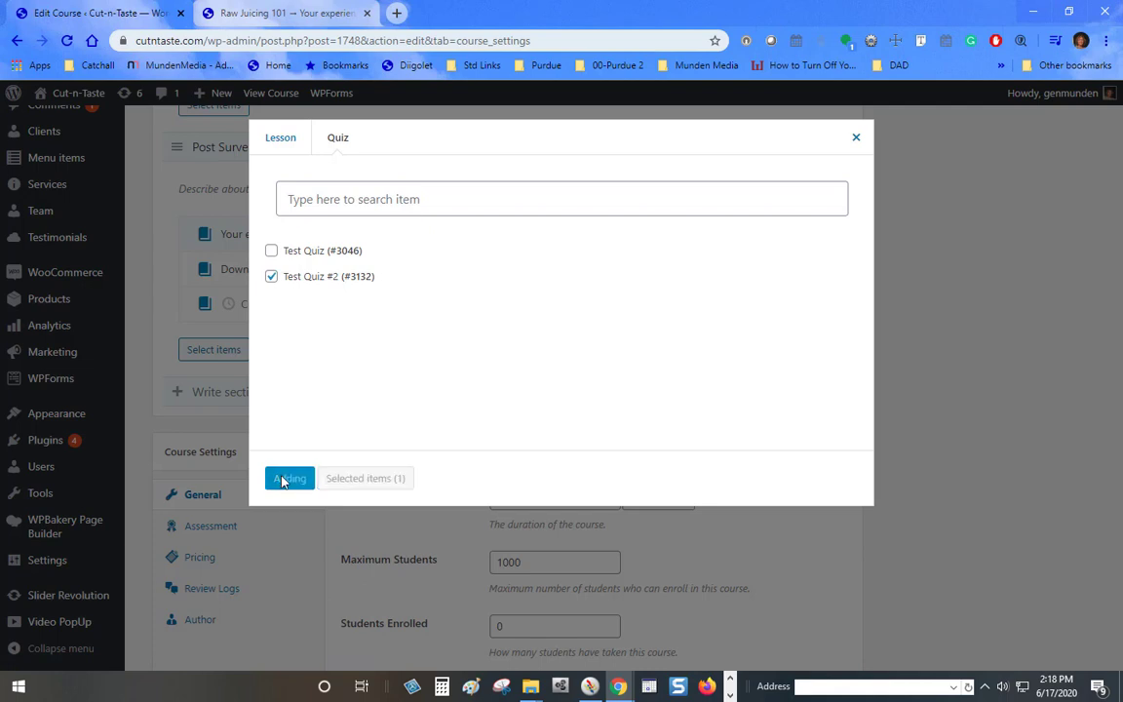
click(288, 478)
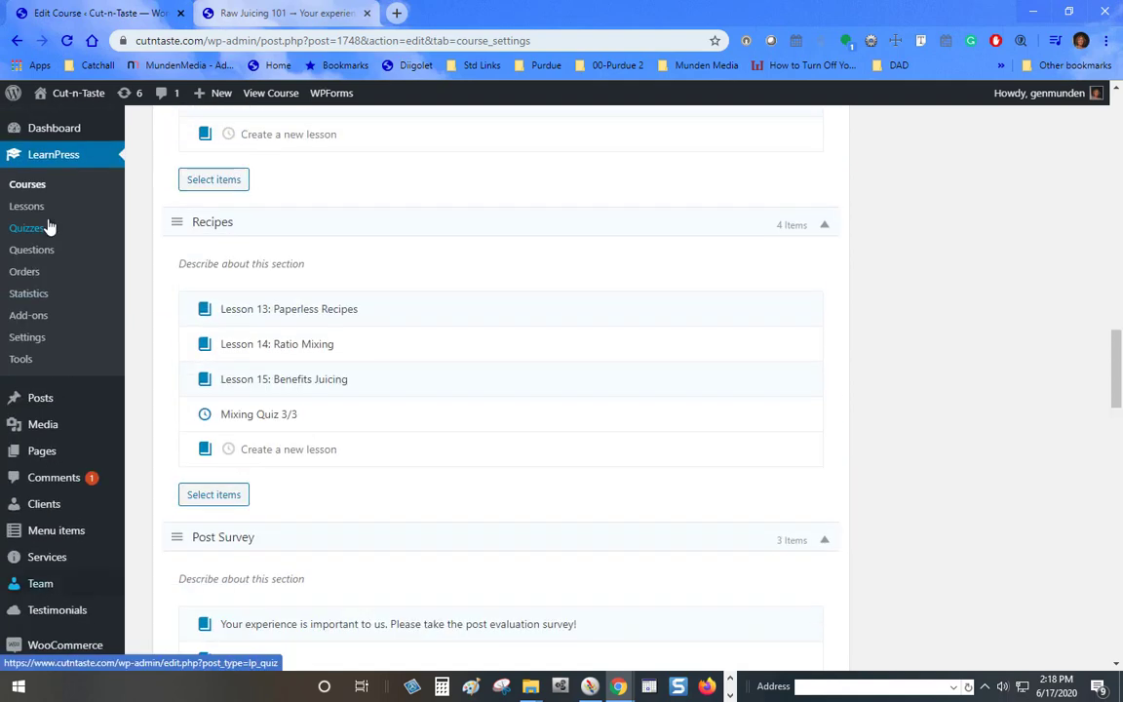
- Open LearnPress > Quizzes to view all five quizzes and their courses
click(27, 229)
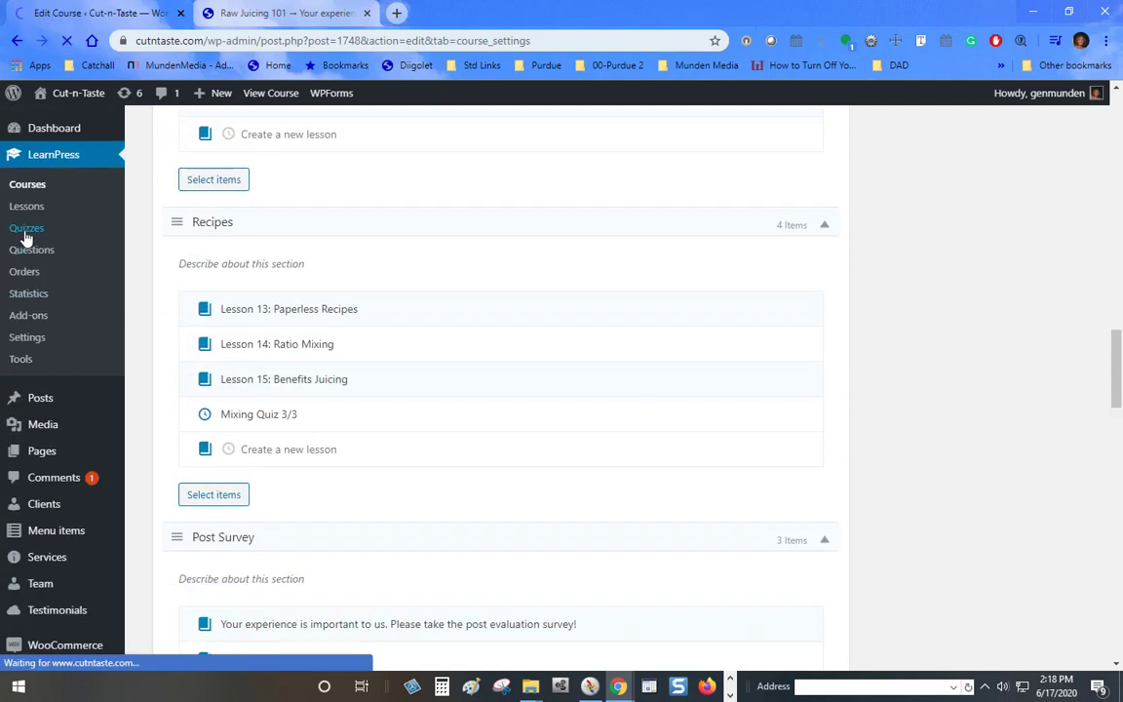
click(26, 227)
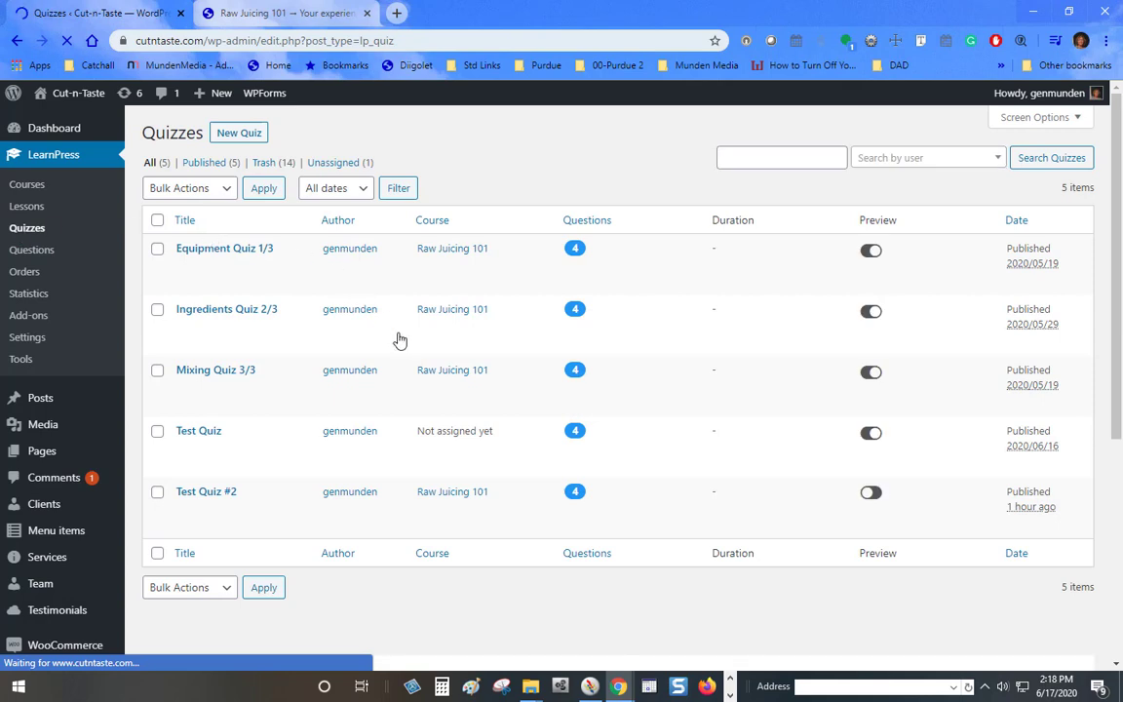
mouse_move(461, 499)
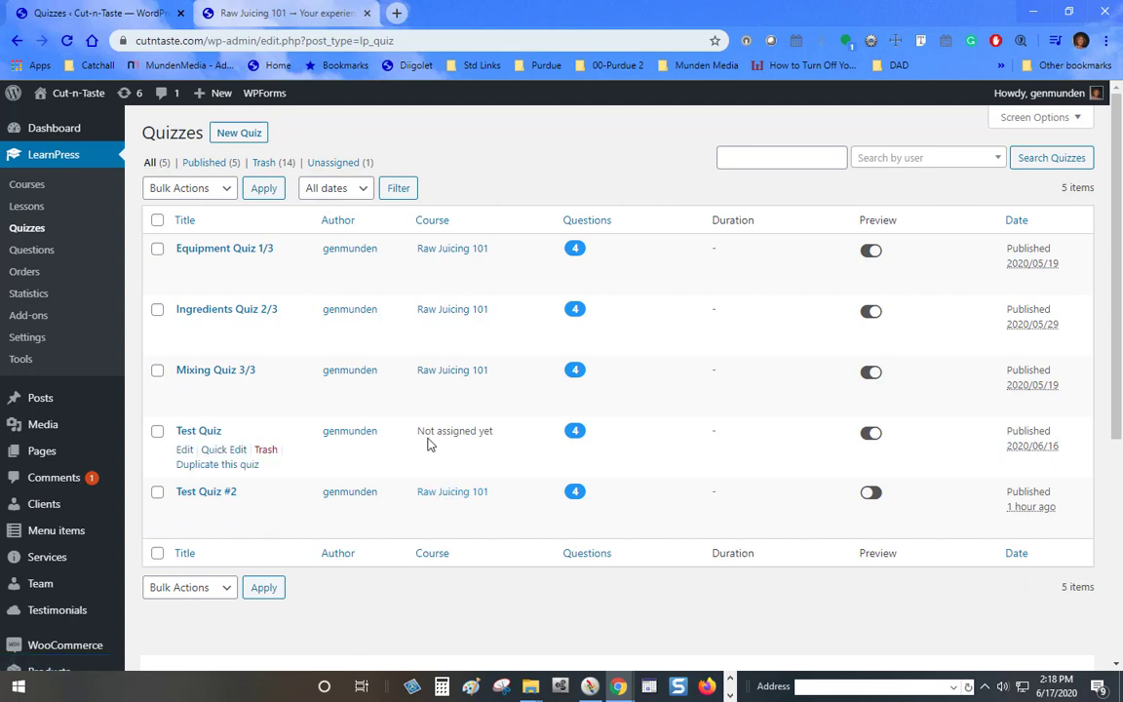
mouse_move(15, 35)
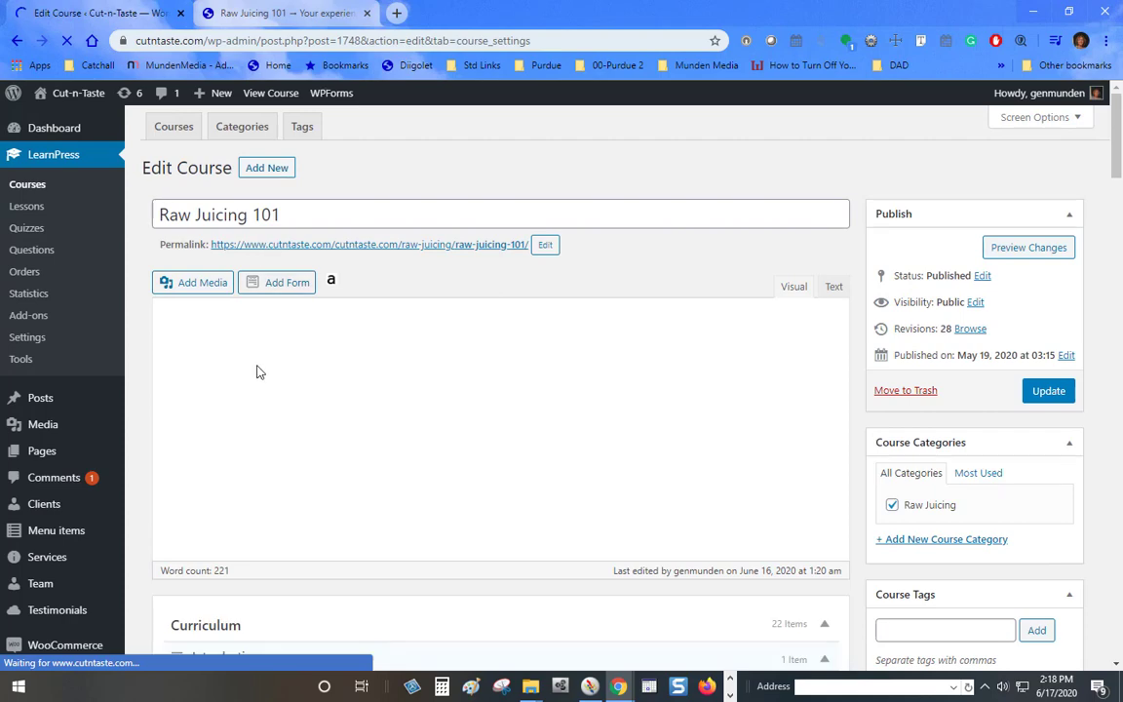
- Add Test Quiz (#3046) to Post Survey from the Quiz tab of Select items
scroll(down, 3)
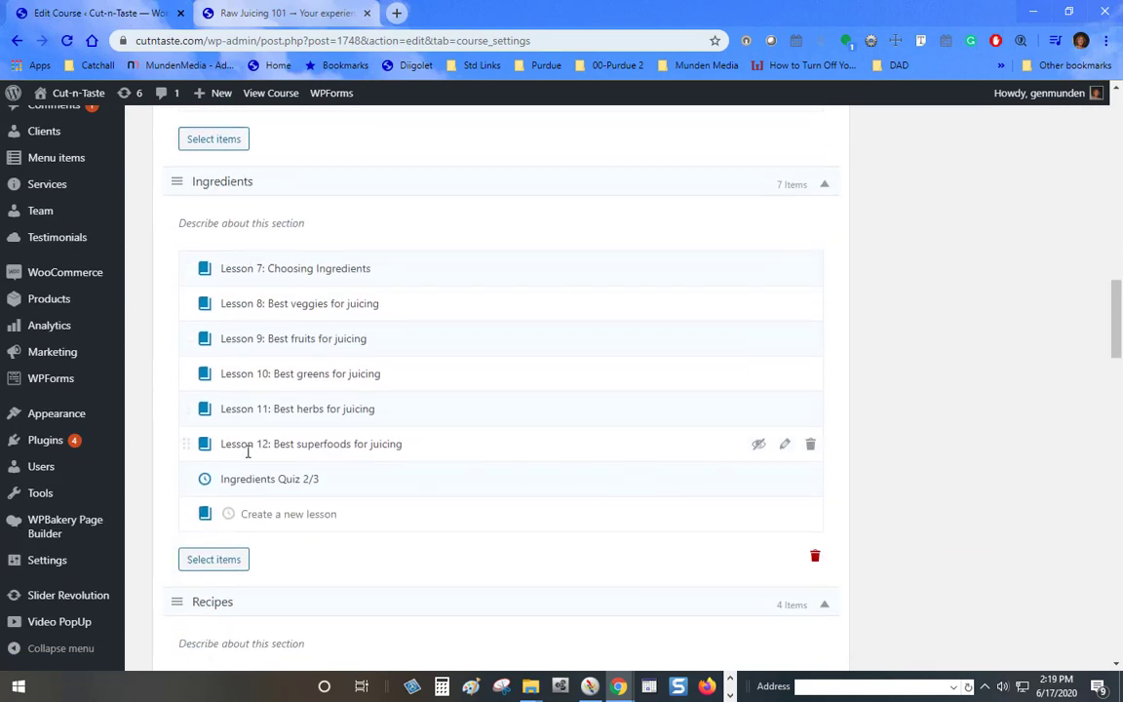
scroll(down, 3)
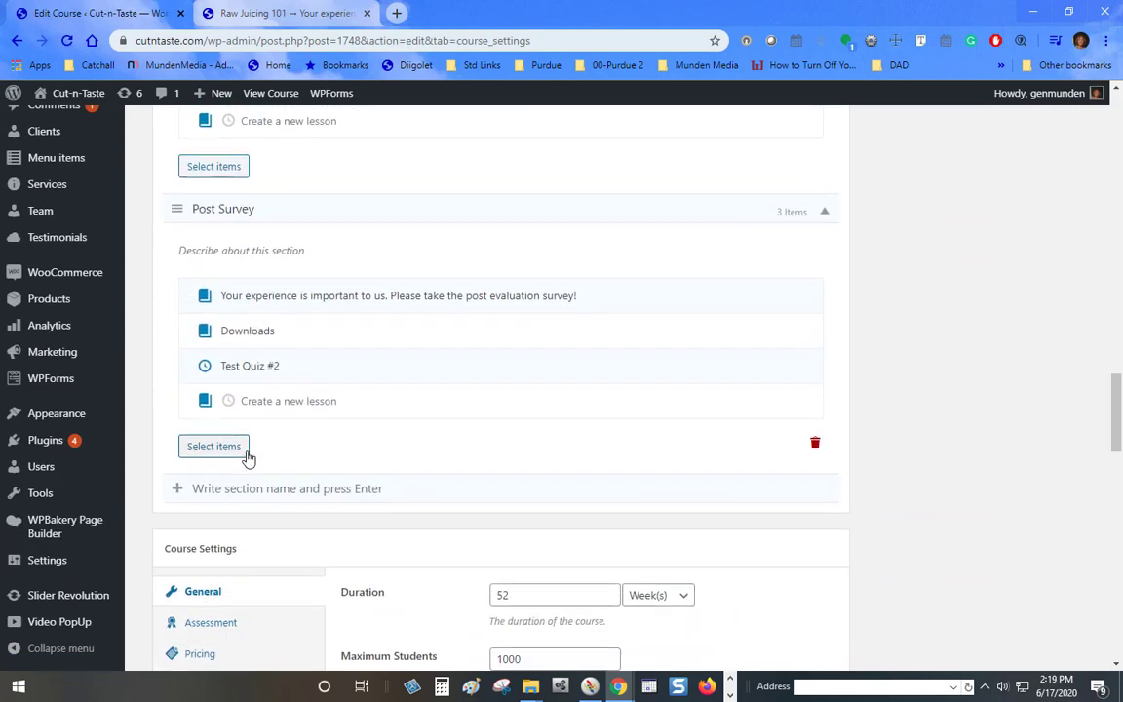
click(213, 446)
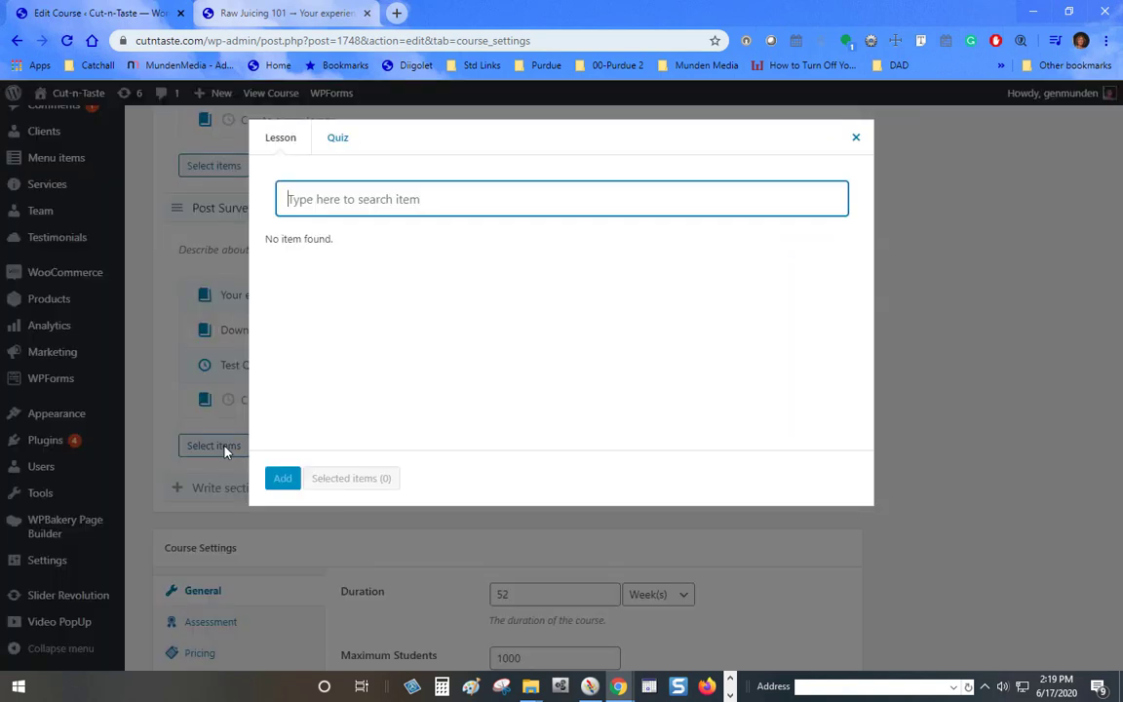
click(337, 137)
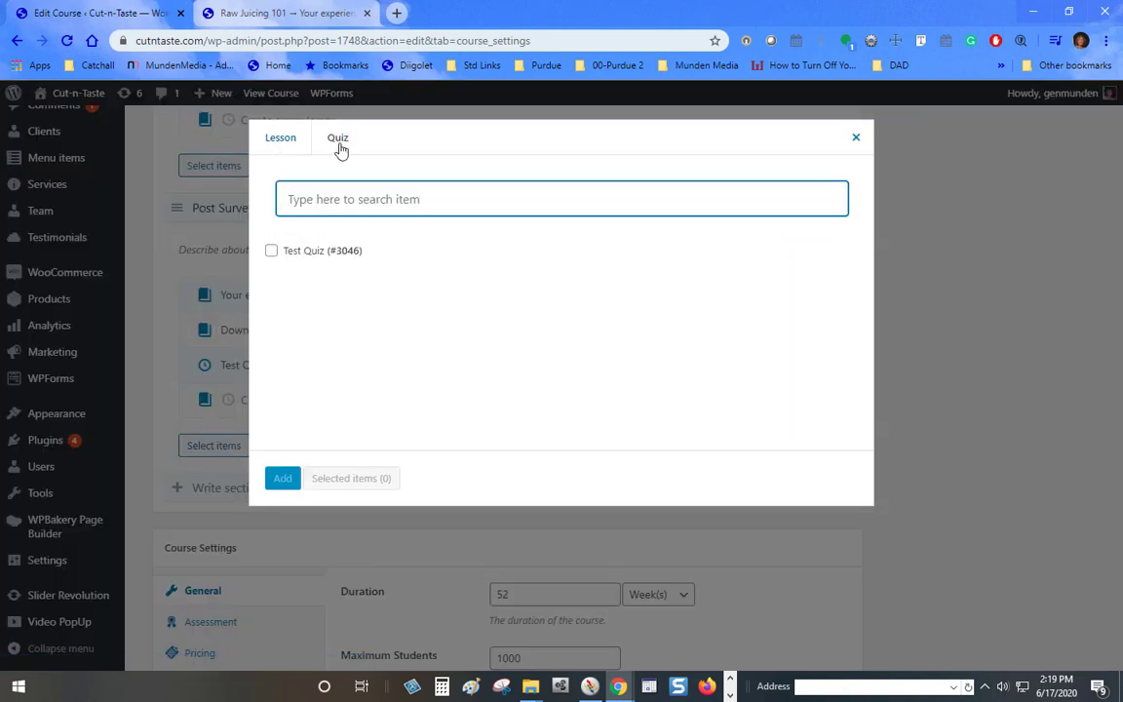
click(271, 250)
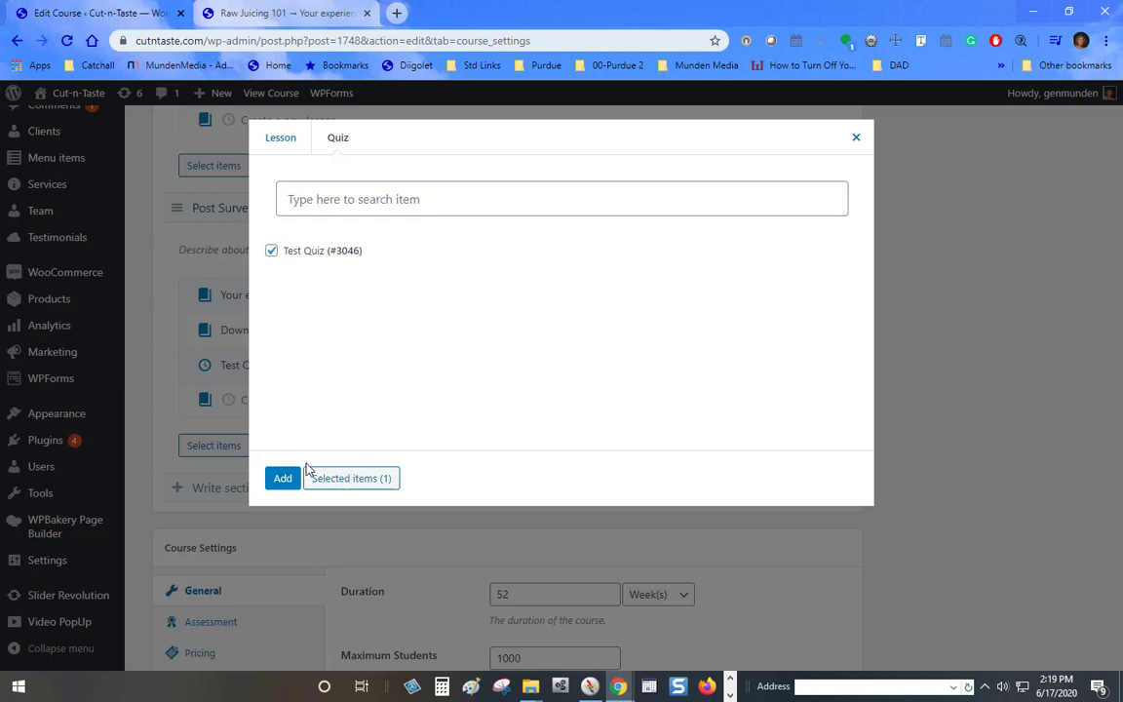
click(283, 478)
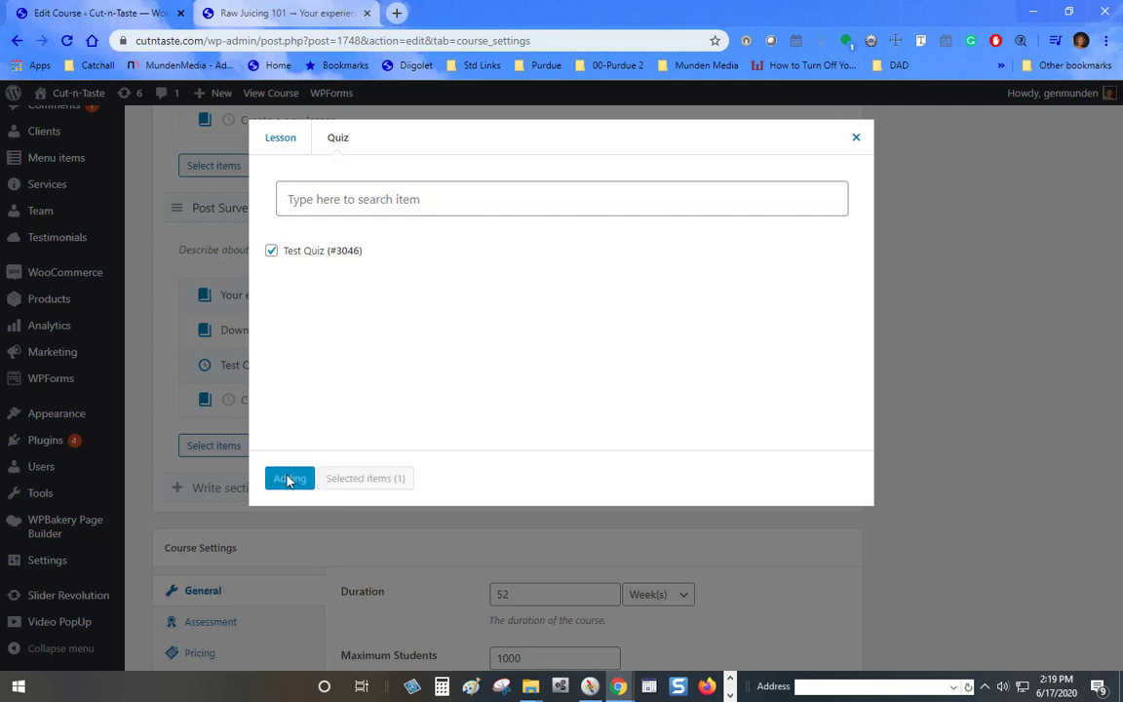
click(289, 478)
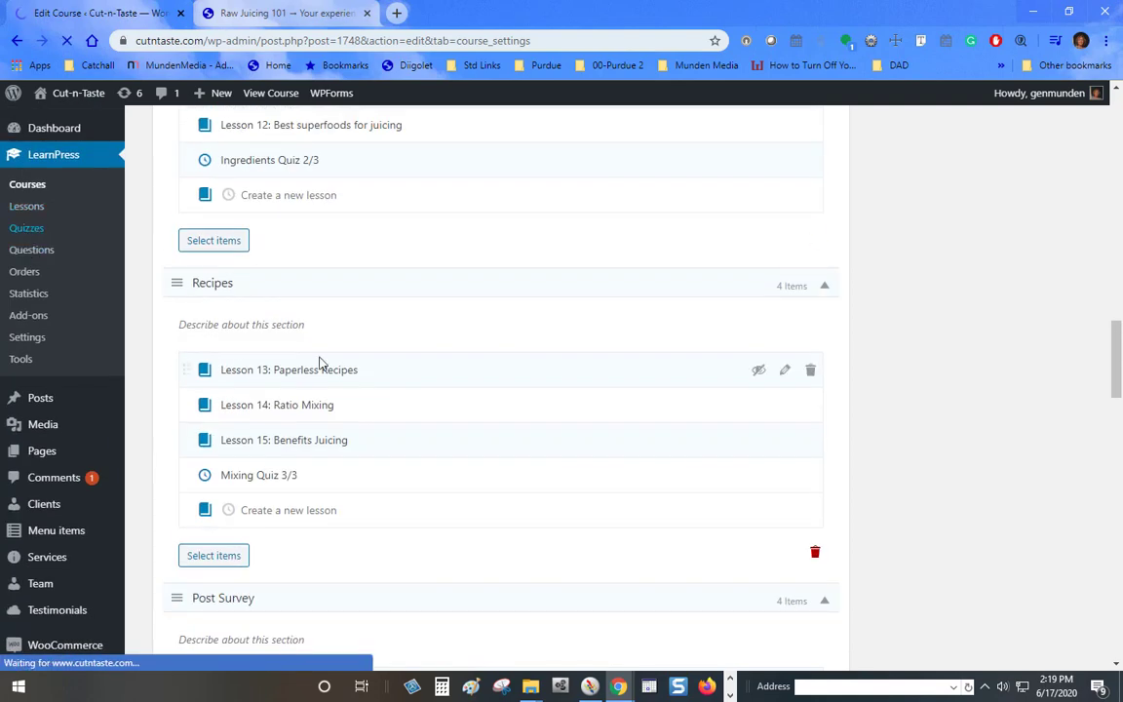
- Check the Quizzes list, then reopen Raw Juicing 101 from LearnPress > Courses
click(26, 227)
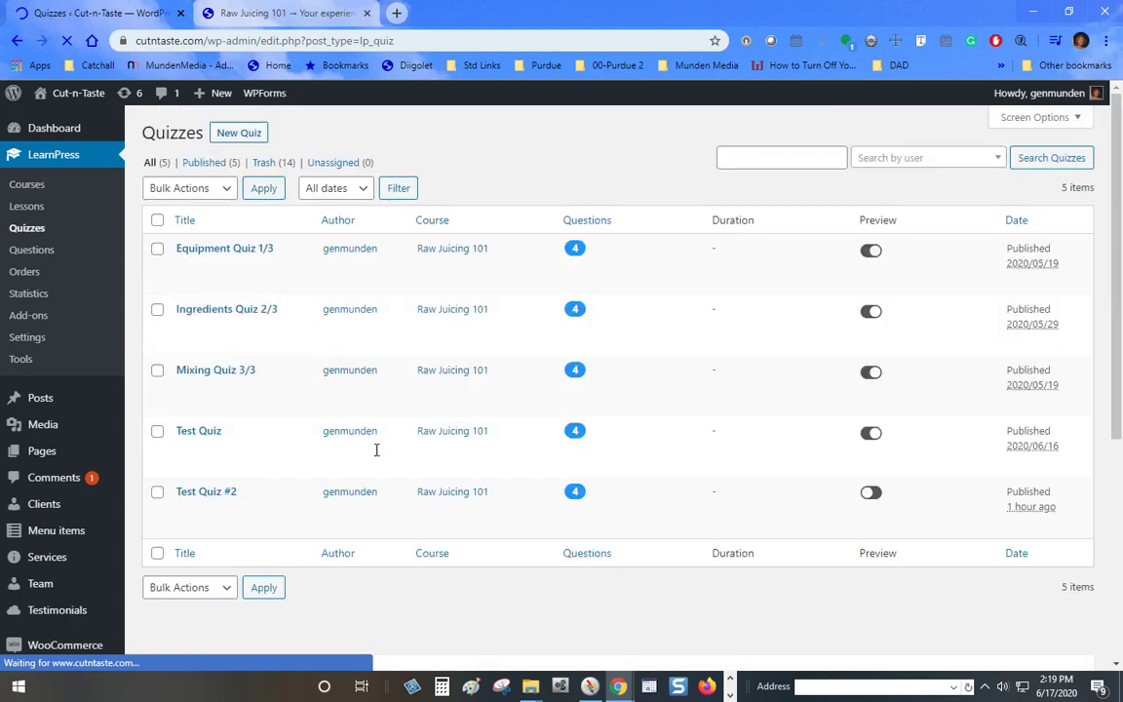
mouse_move(206, 491)
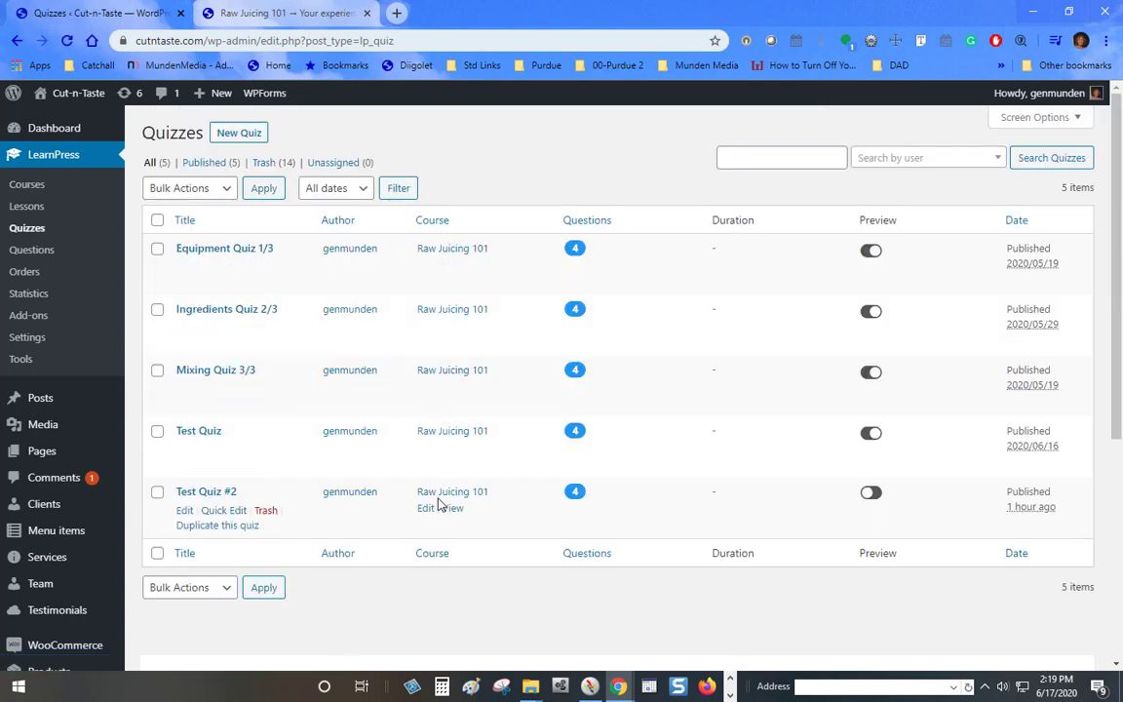
click(26, 183)
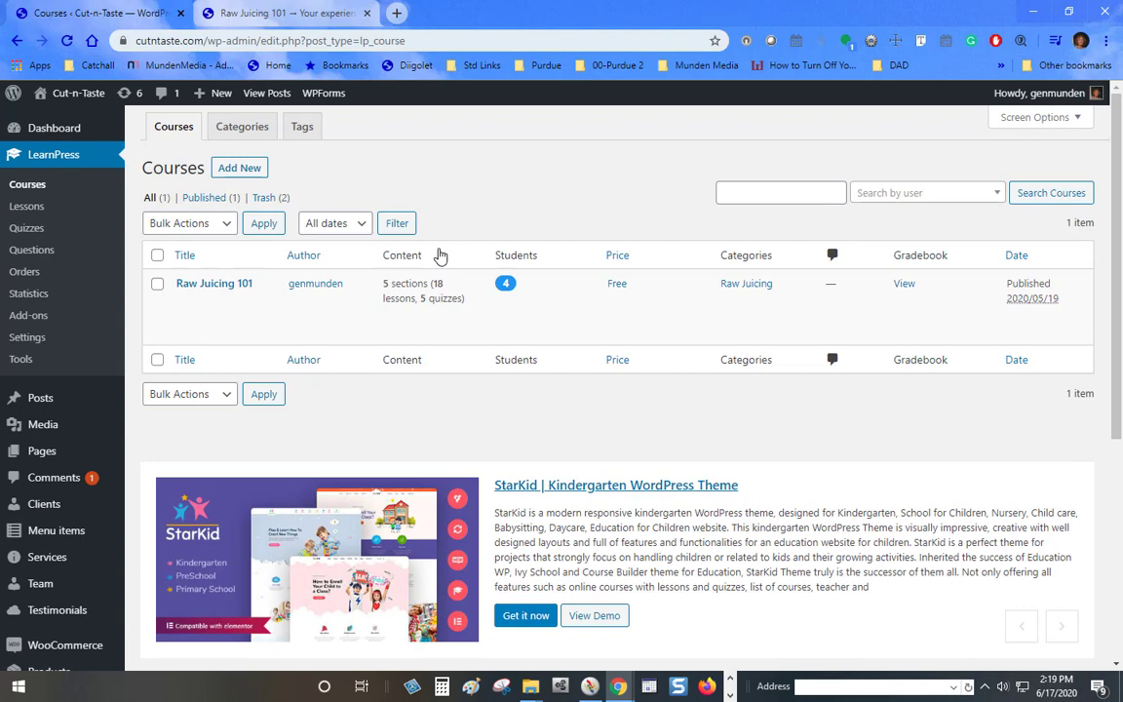
mouse_move(214, 283)
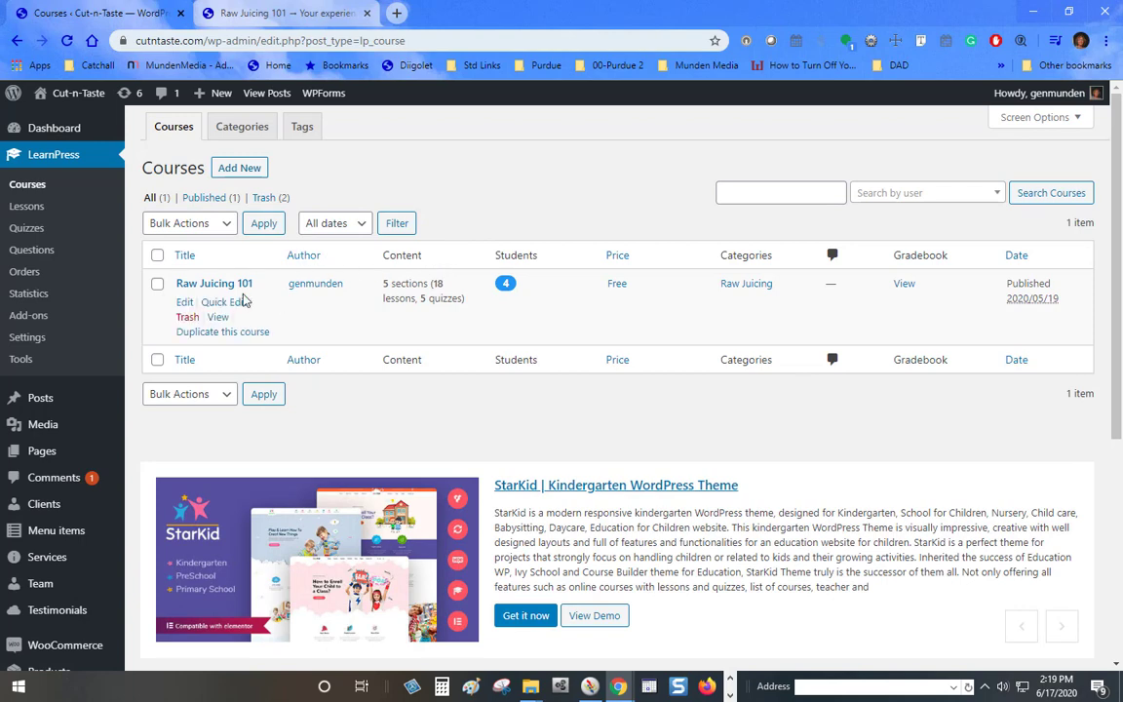
click(213, 283)
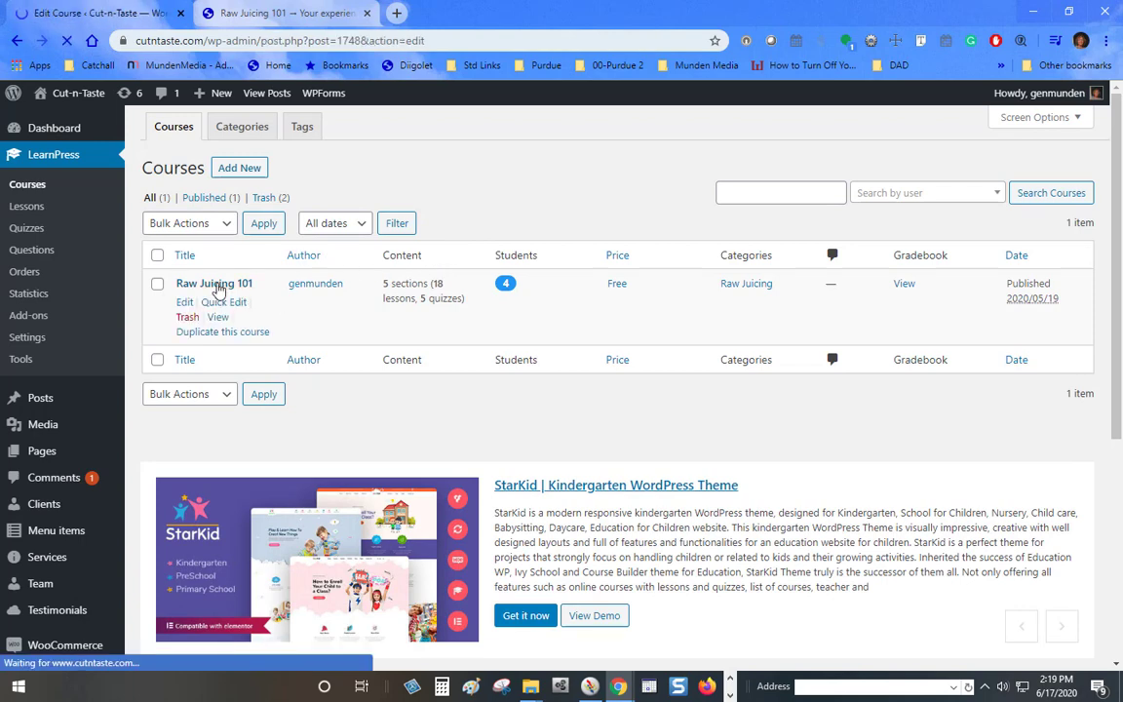
click(214, 283)
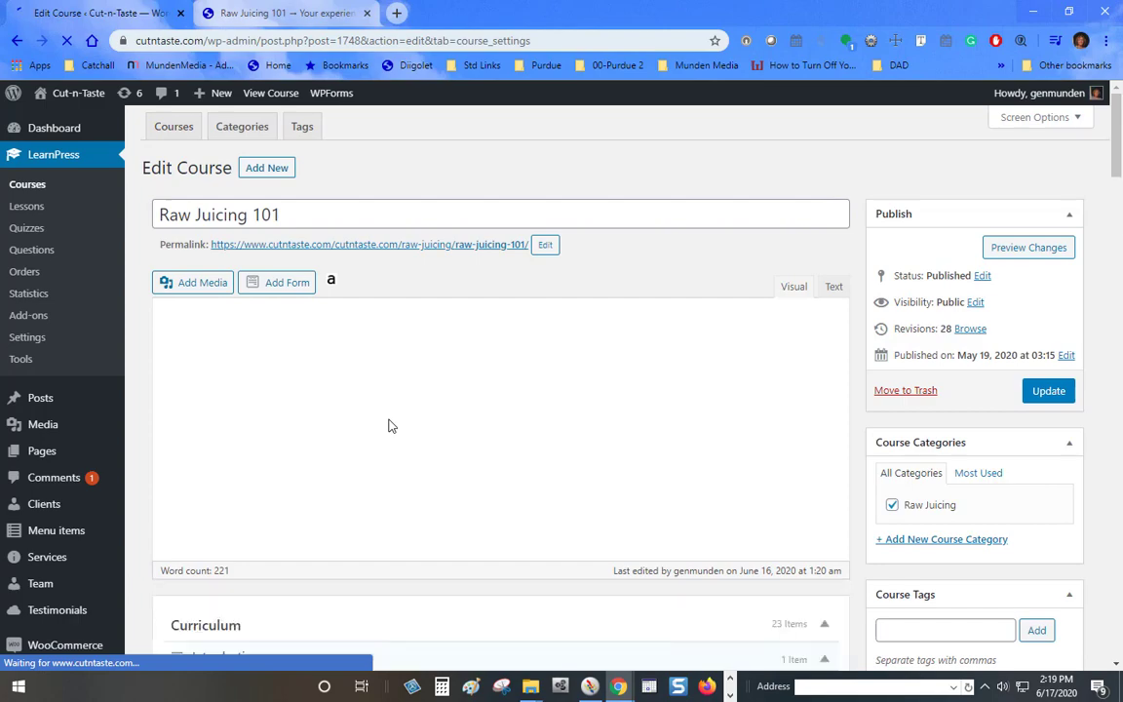
scroll(down, 3)
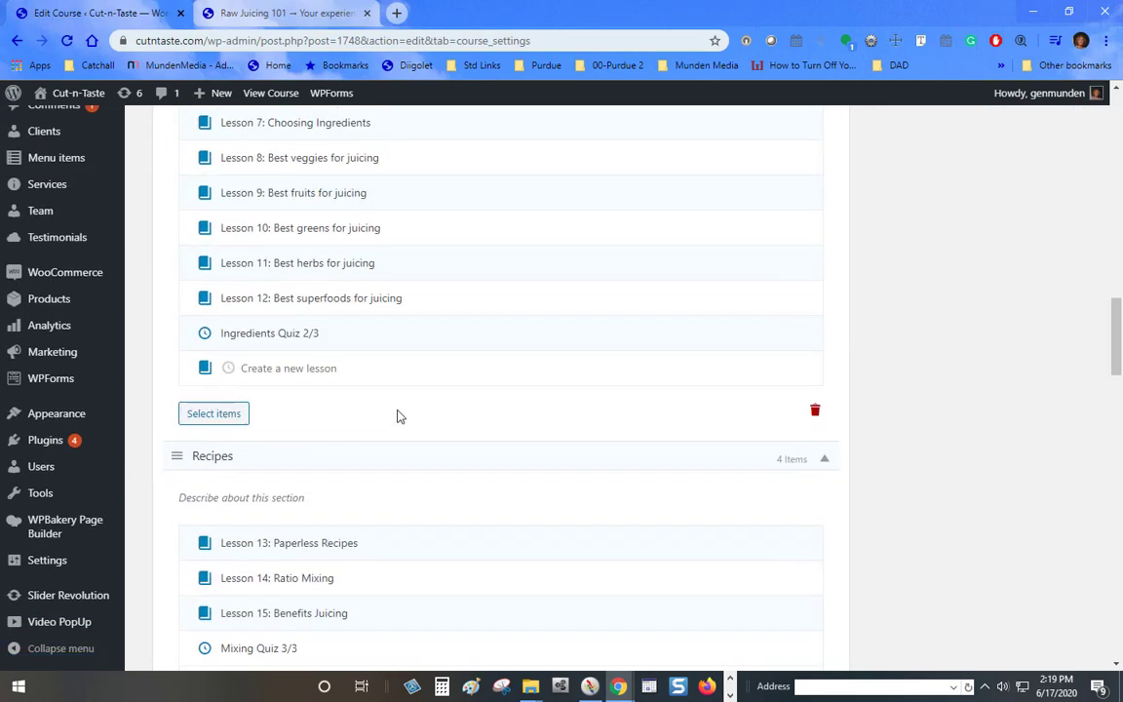
scroll(down, 3)
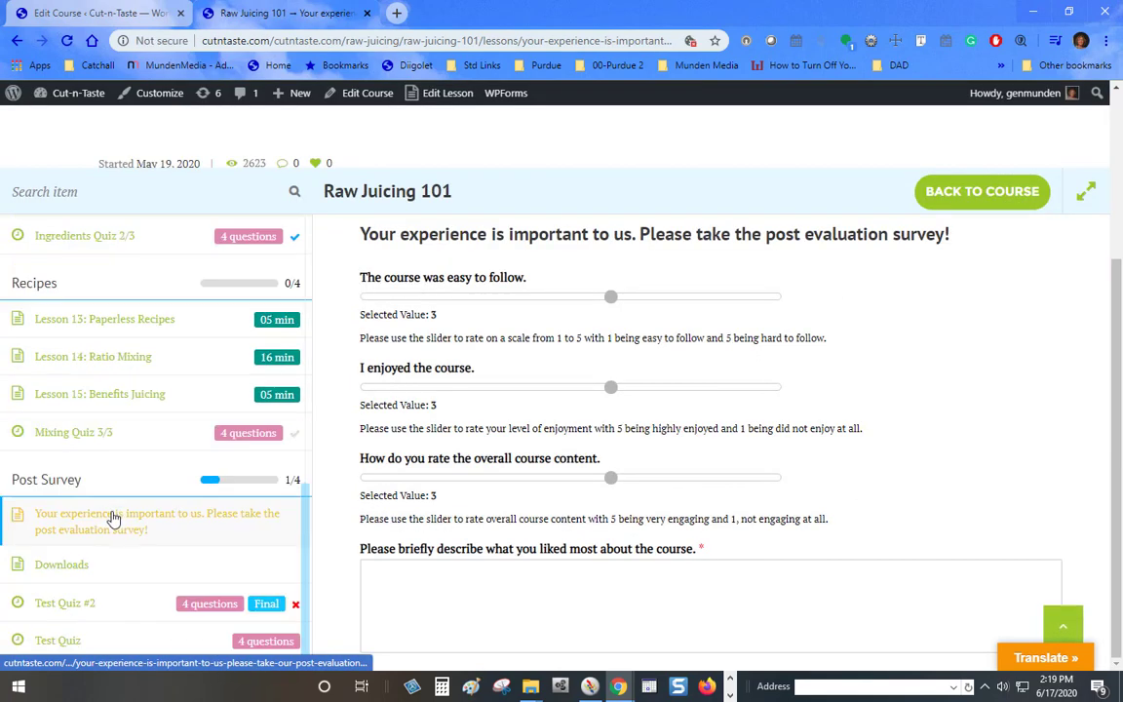
mouse_move(95, 612)
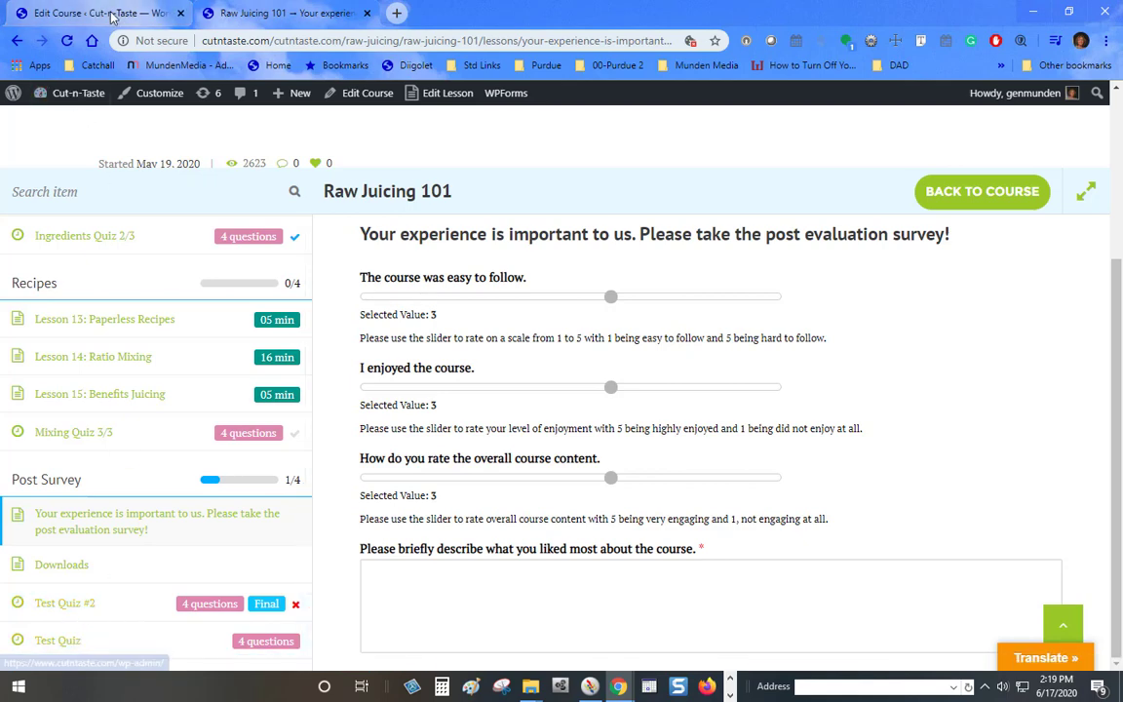
- Drag Test Quiz above Test Quiz #2 in the Post Survey section
click(88, 13)
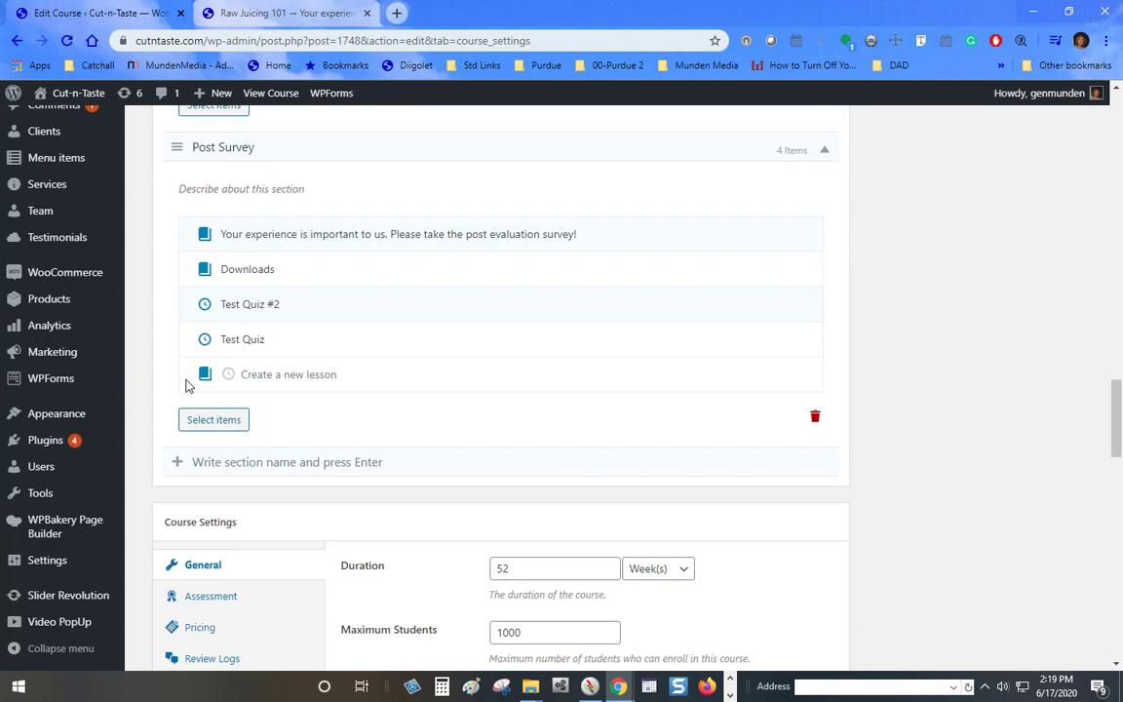
mouse_move(242, 338)
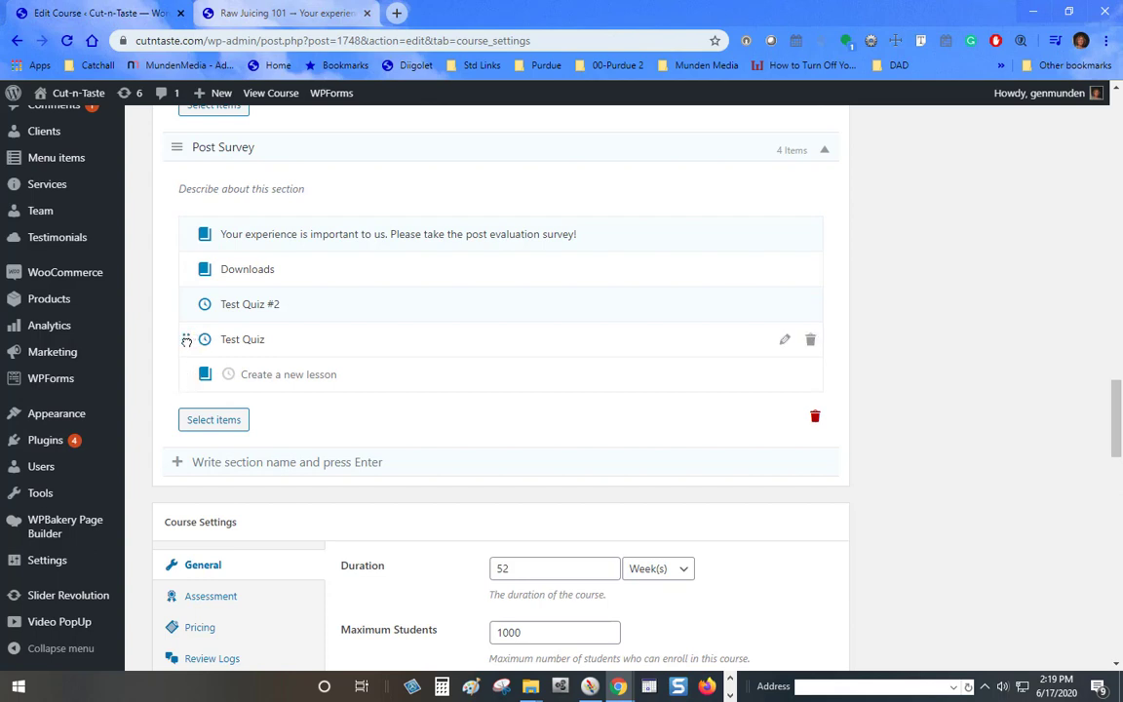
drag(186, 340, 186, 294)
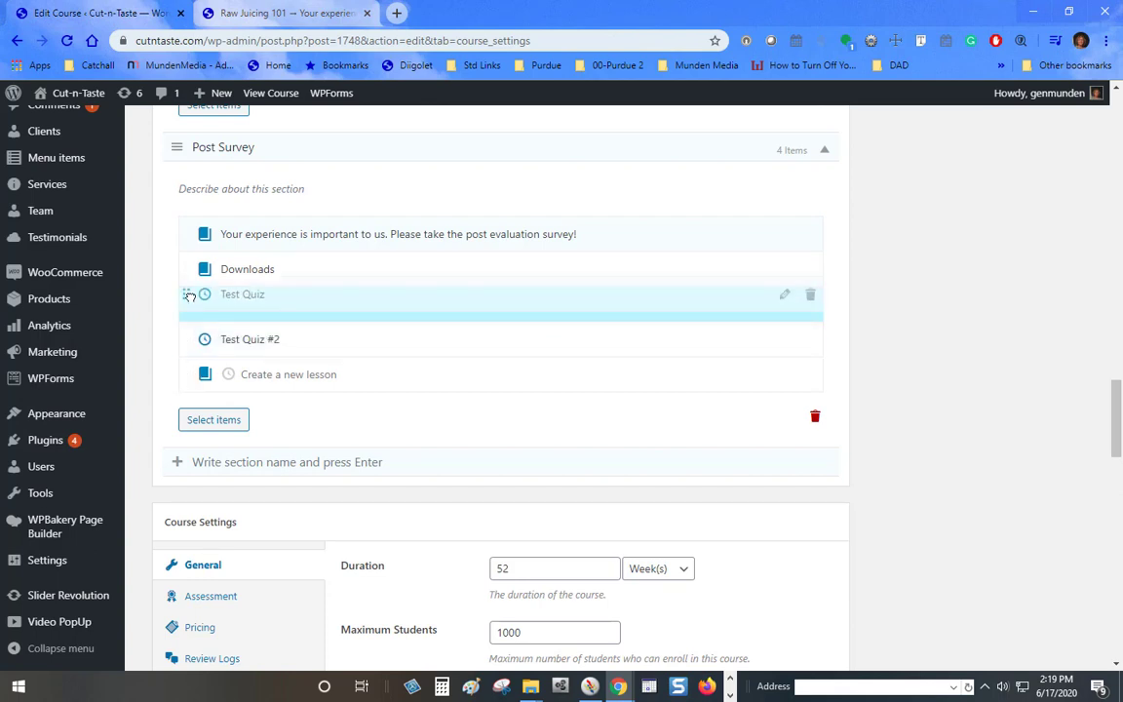
click(811, 304)
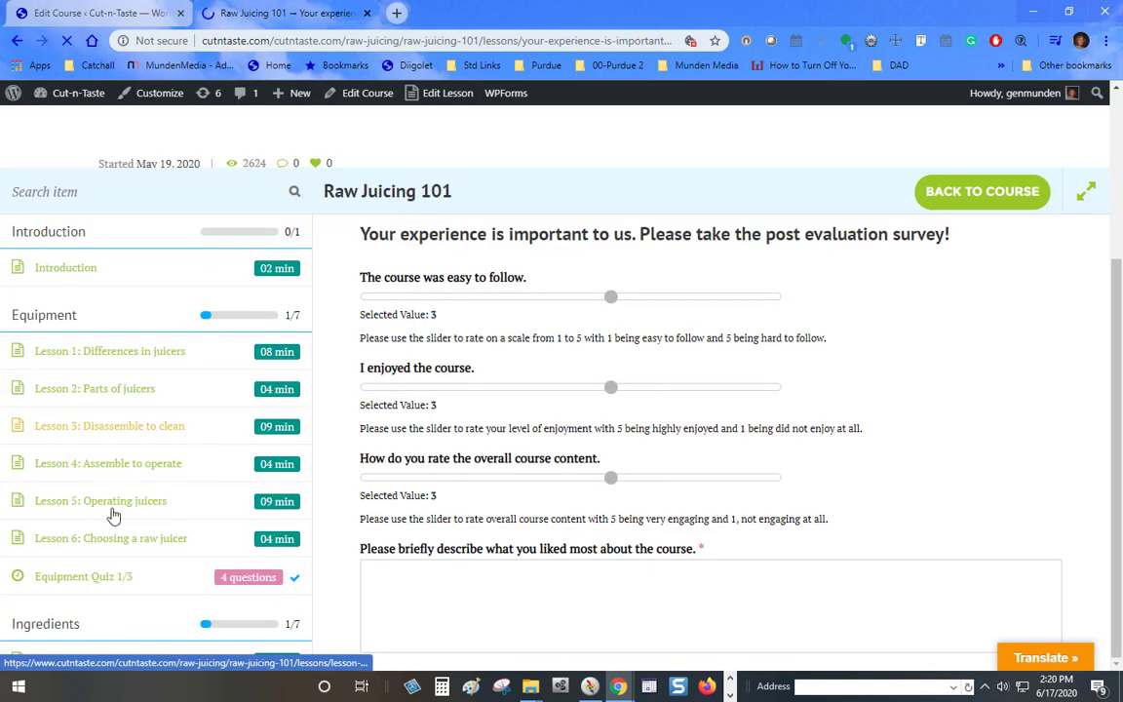
- Scroll the live course curriculum to Post Survey, showing only the survey and Downloads
scroll(down, 3)
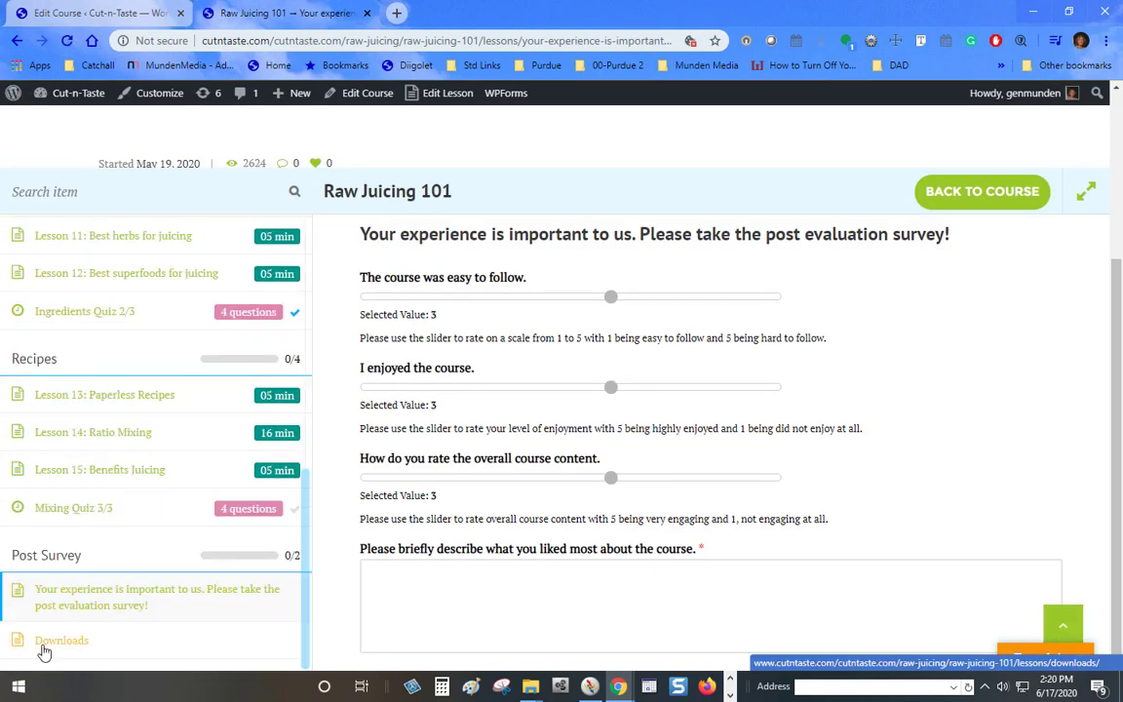
mouse_move(405, 470)
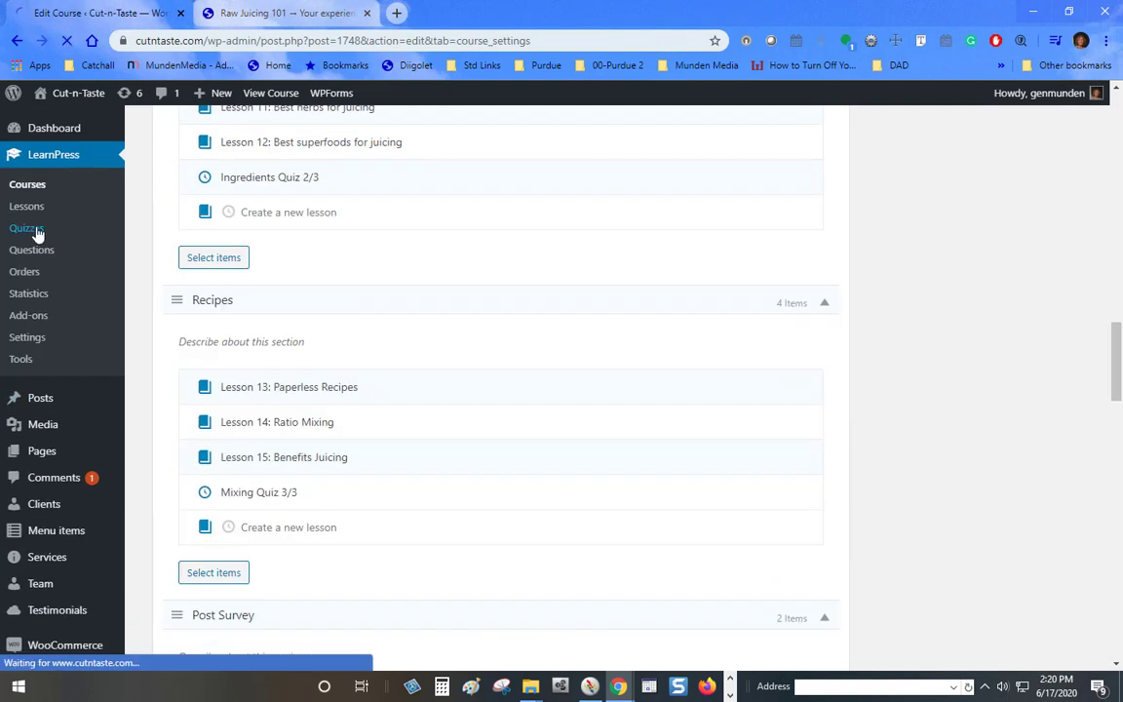
- Check both test quizzes show Not assigned yet, then reopen the 21-item curriculum
click(28, 228)
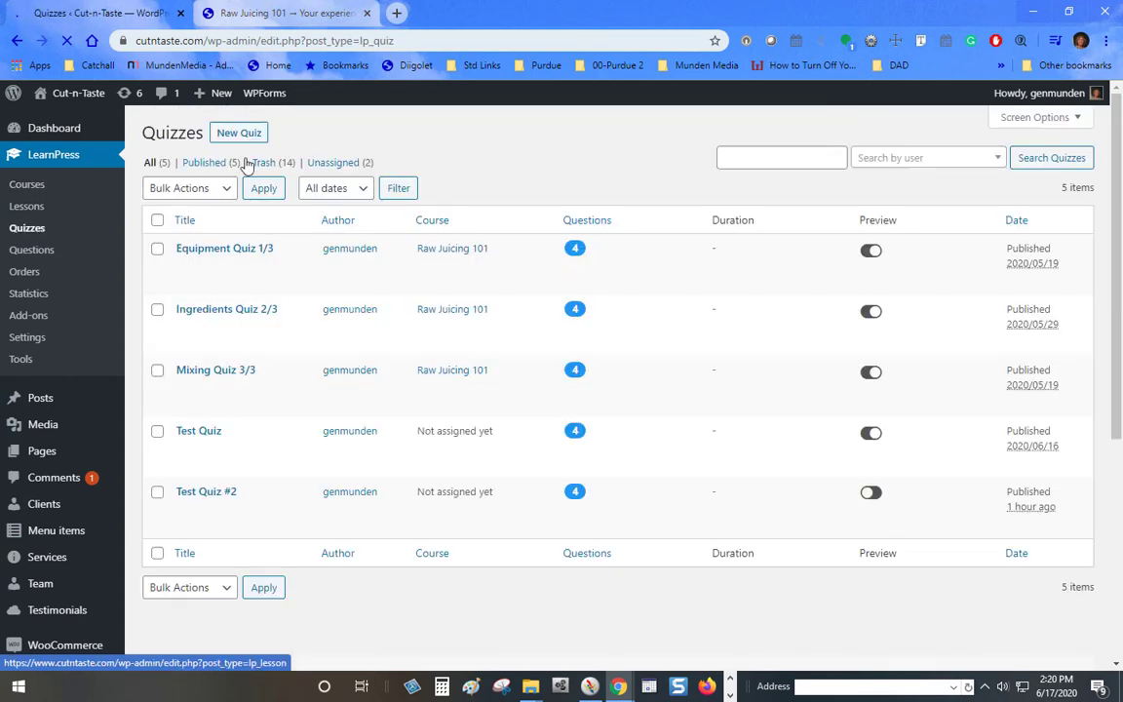
mouse_move(227, 309)
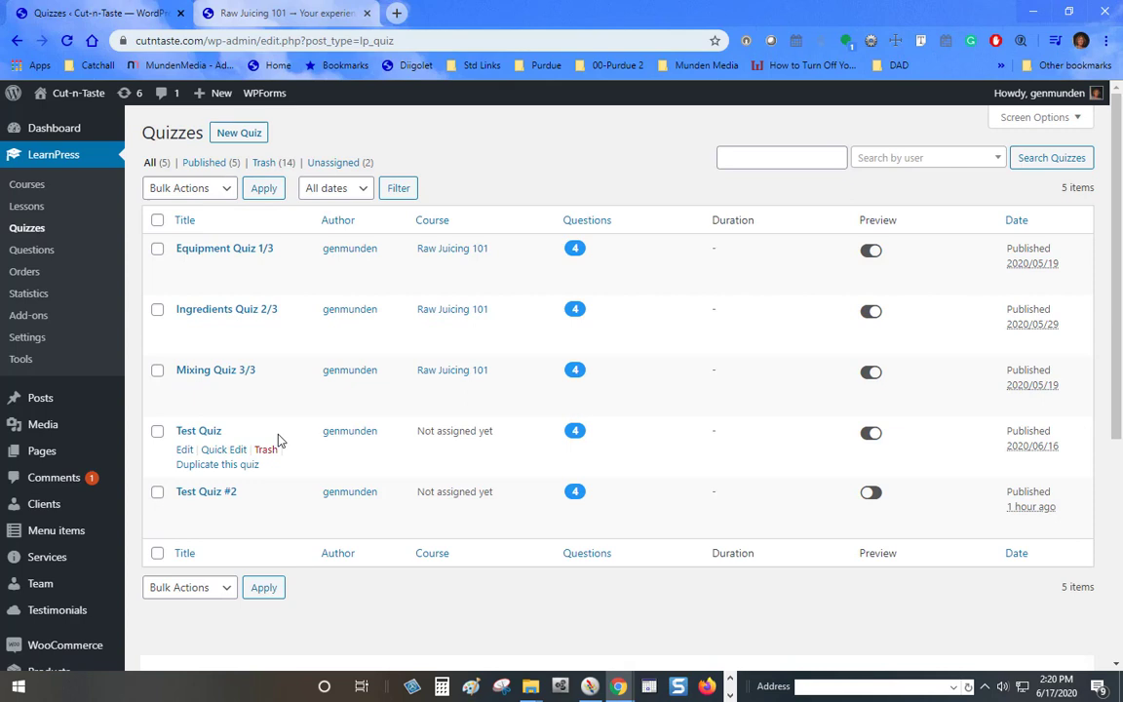
mouse_move(27, 184)
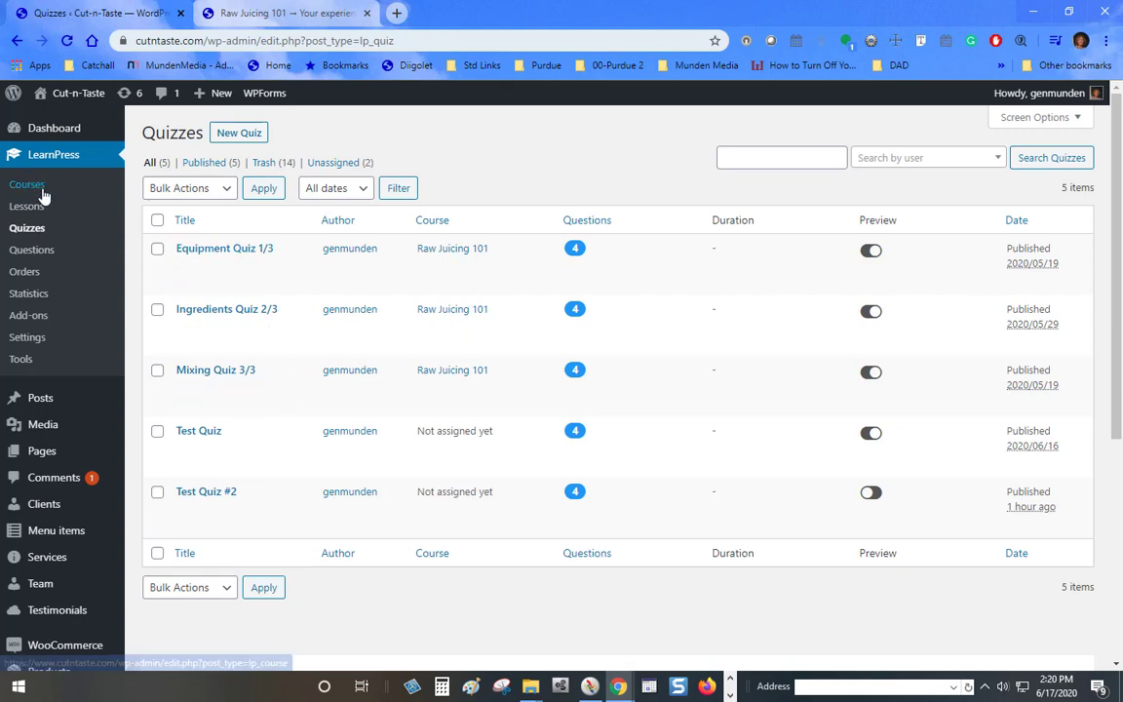
click(27, 184)
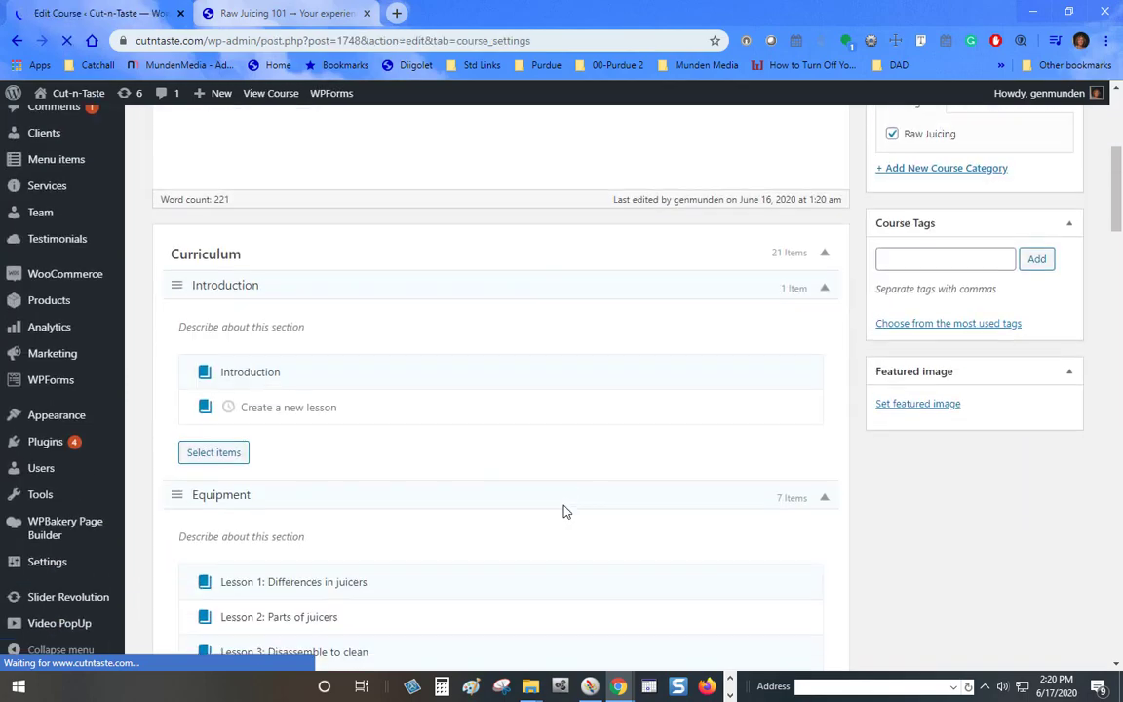
scroll(down, 3)
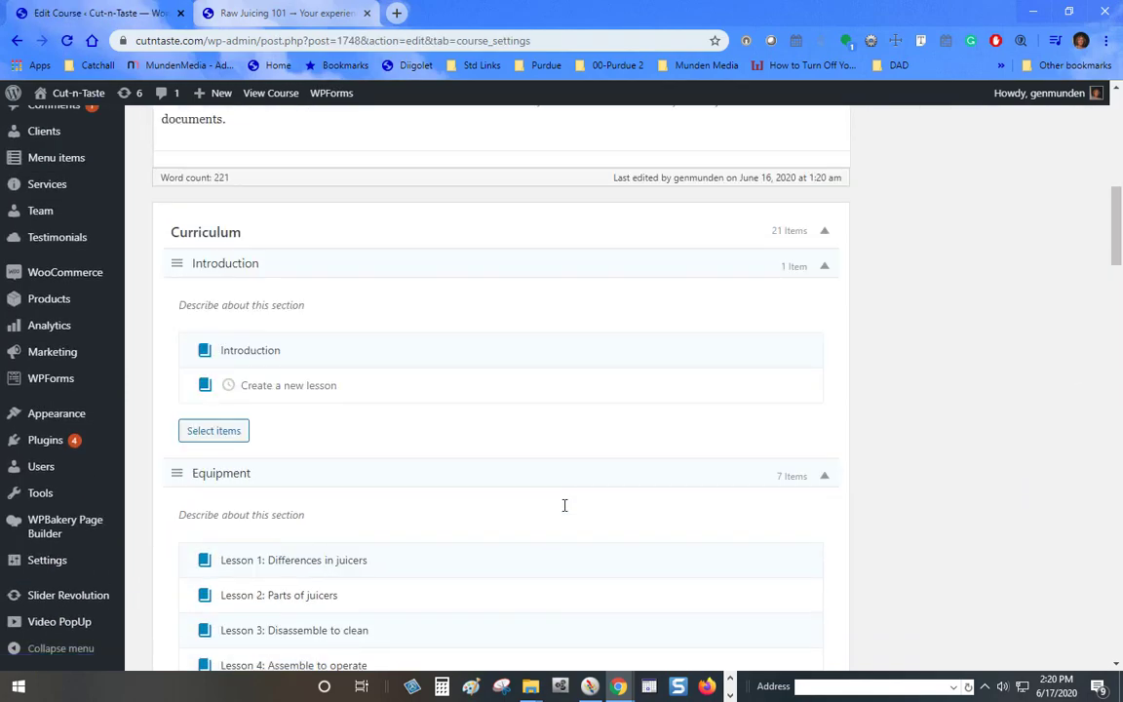